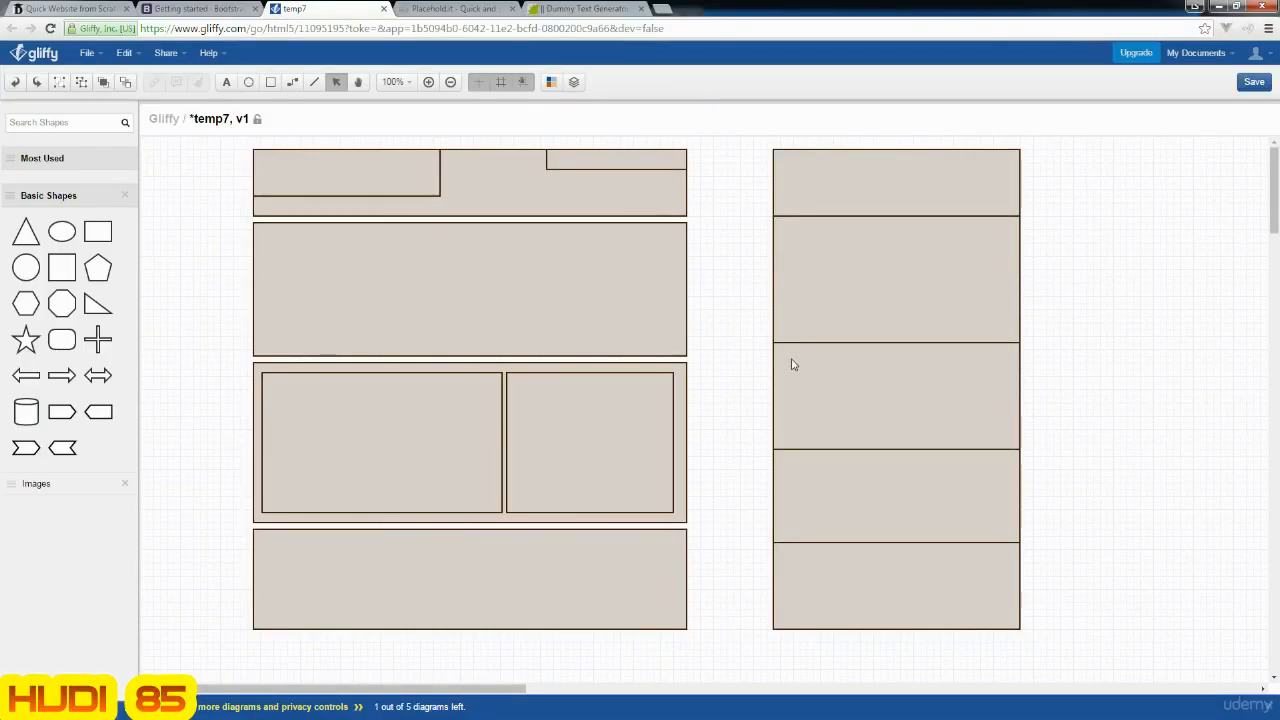
- Switch from the Gliffy wireframe tab to the localhost tab showing the unstyled site
left_click(70, 8)
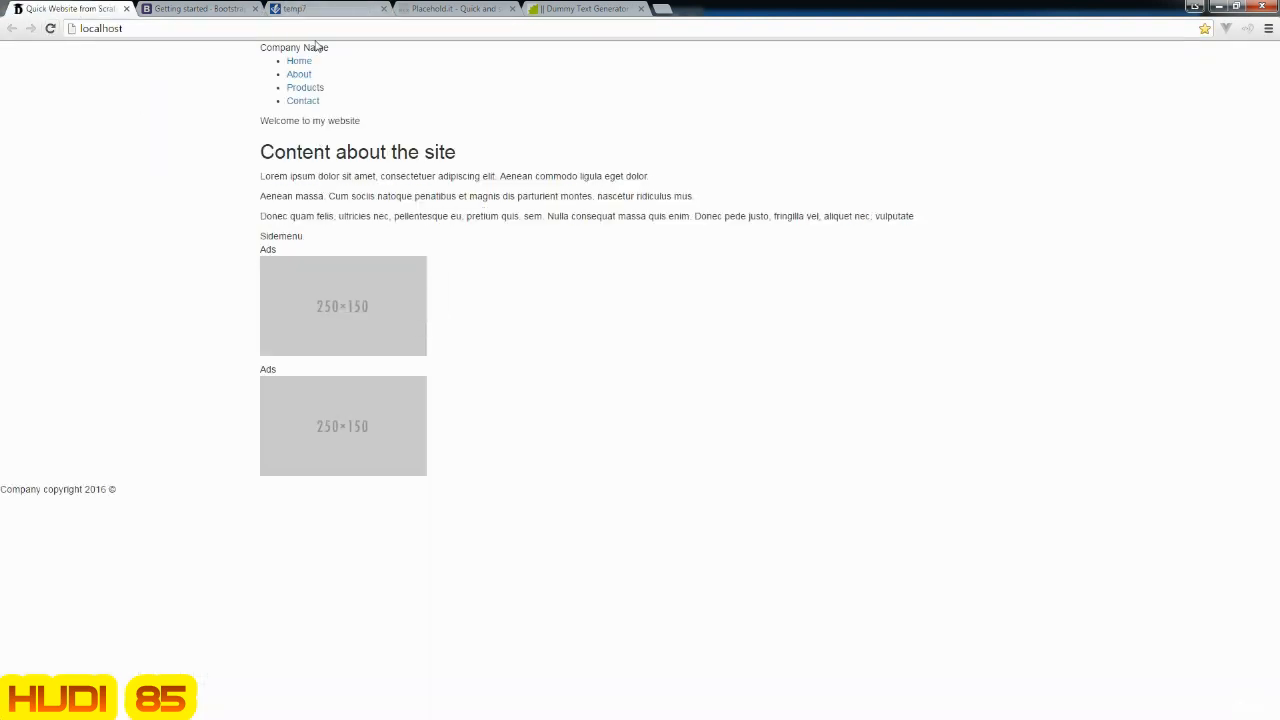
left_click(320, 8)
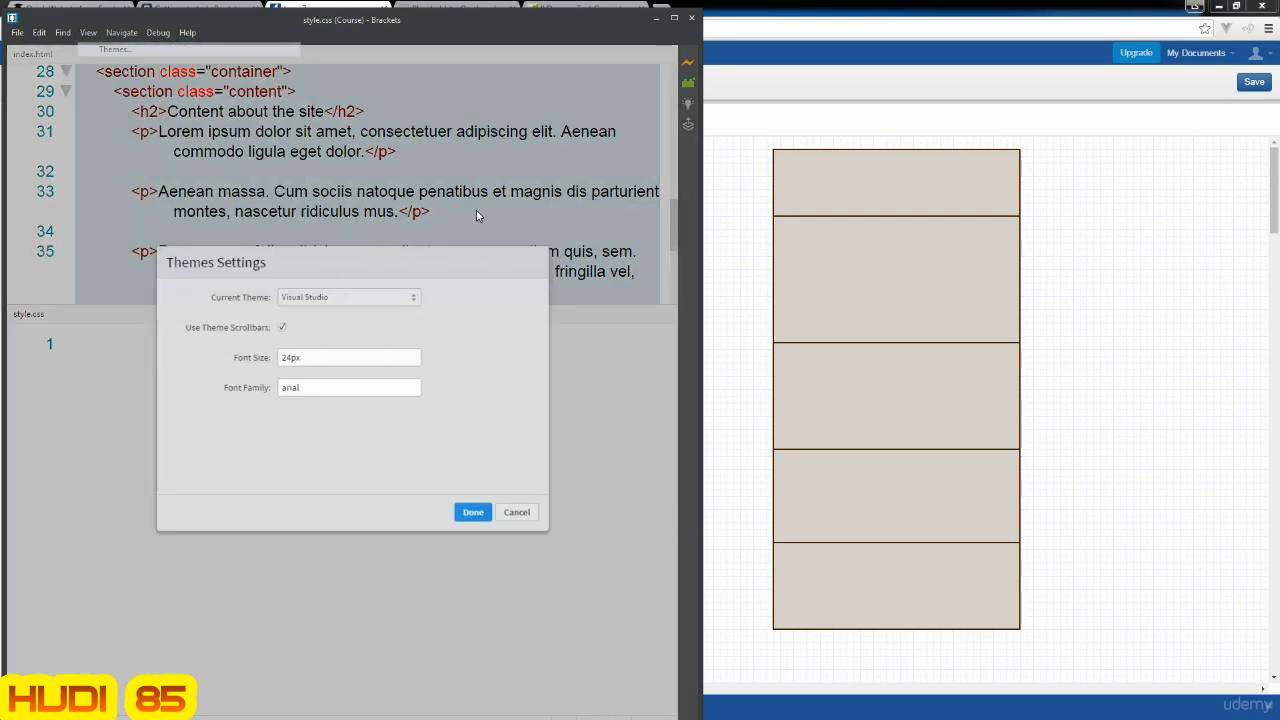
- Reduce the Brackets editor font size below 24px in the Themes settings
left_click(348, 356)
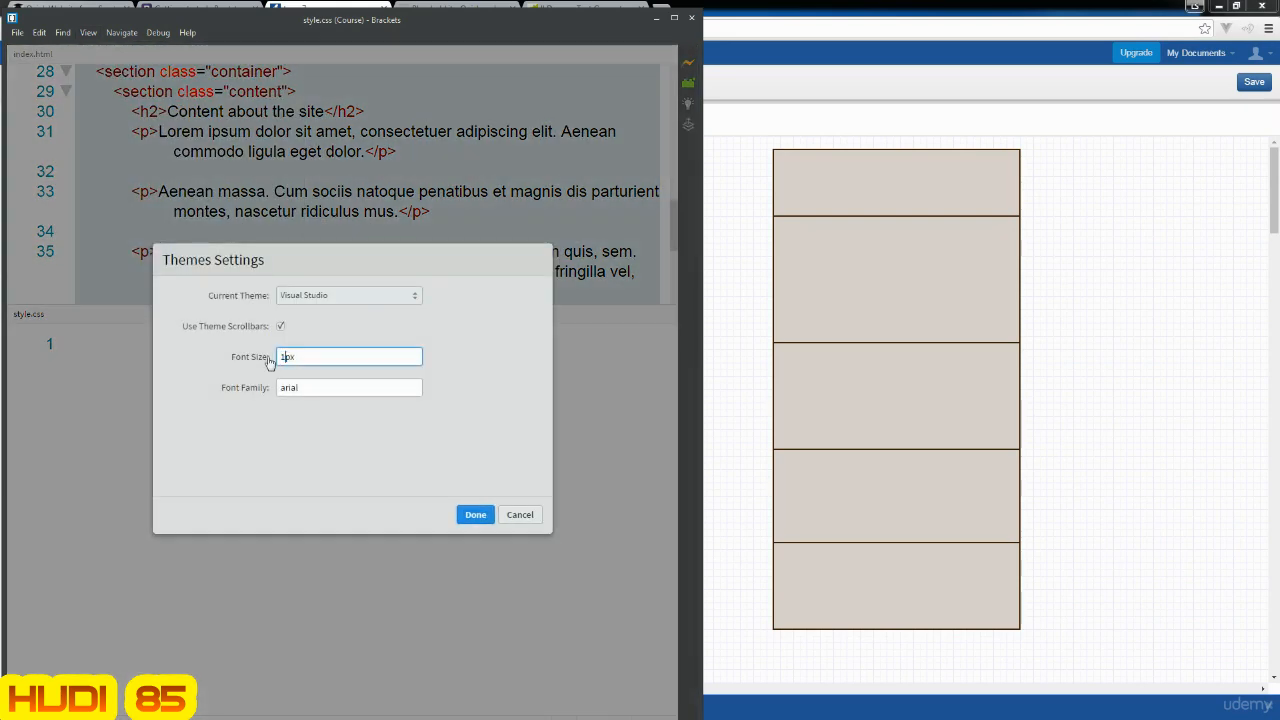
left_click(476, 514)
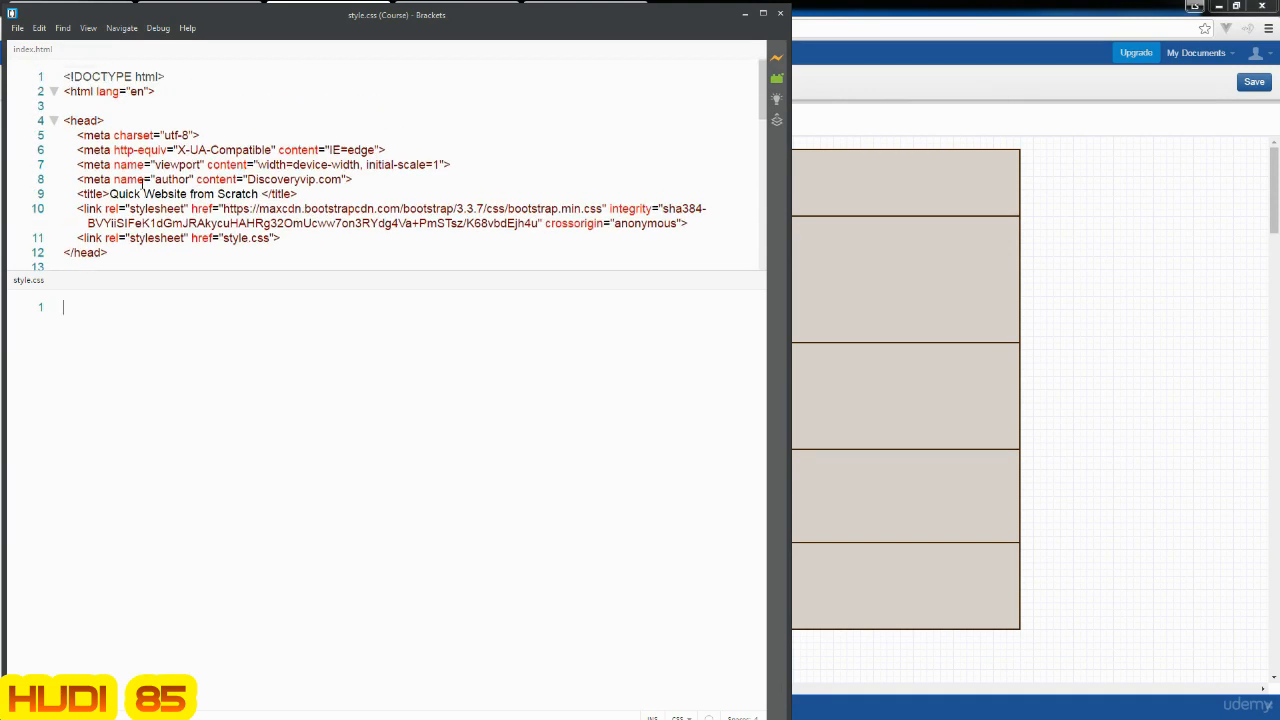
scroll("down", 3)
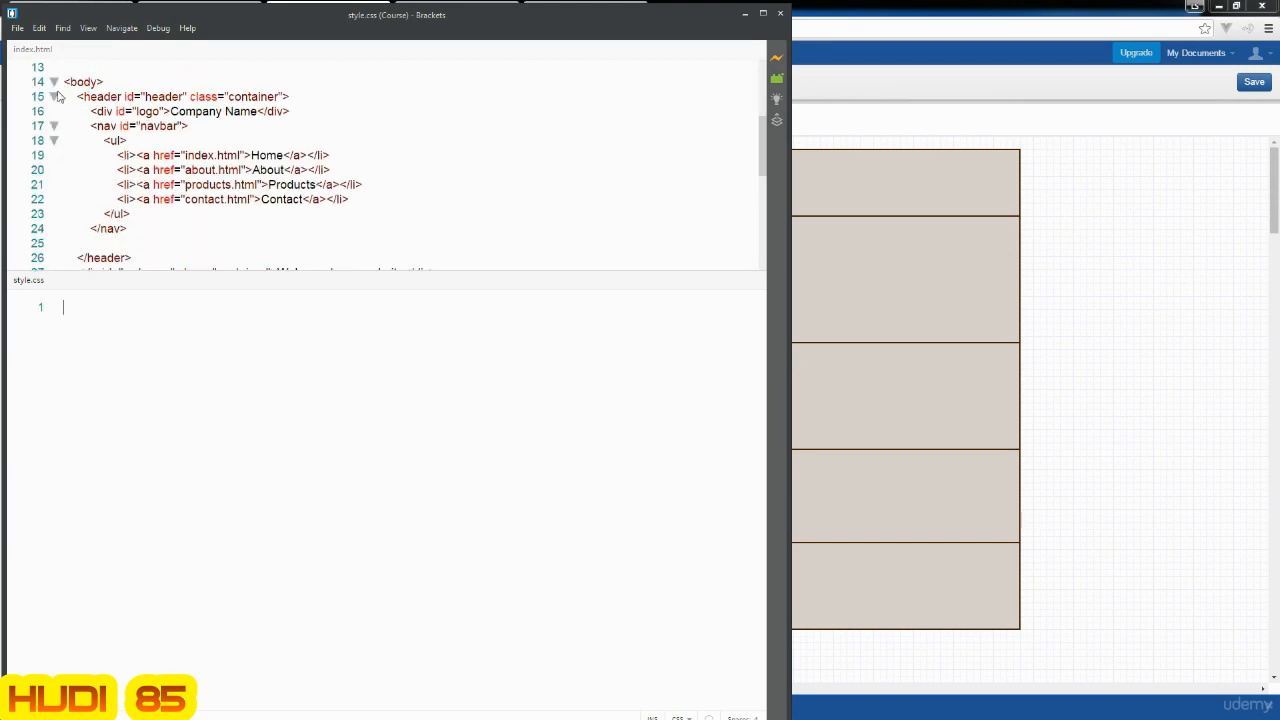
left_click(56, 224)
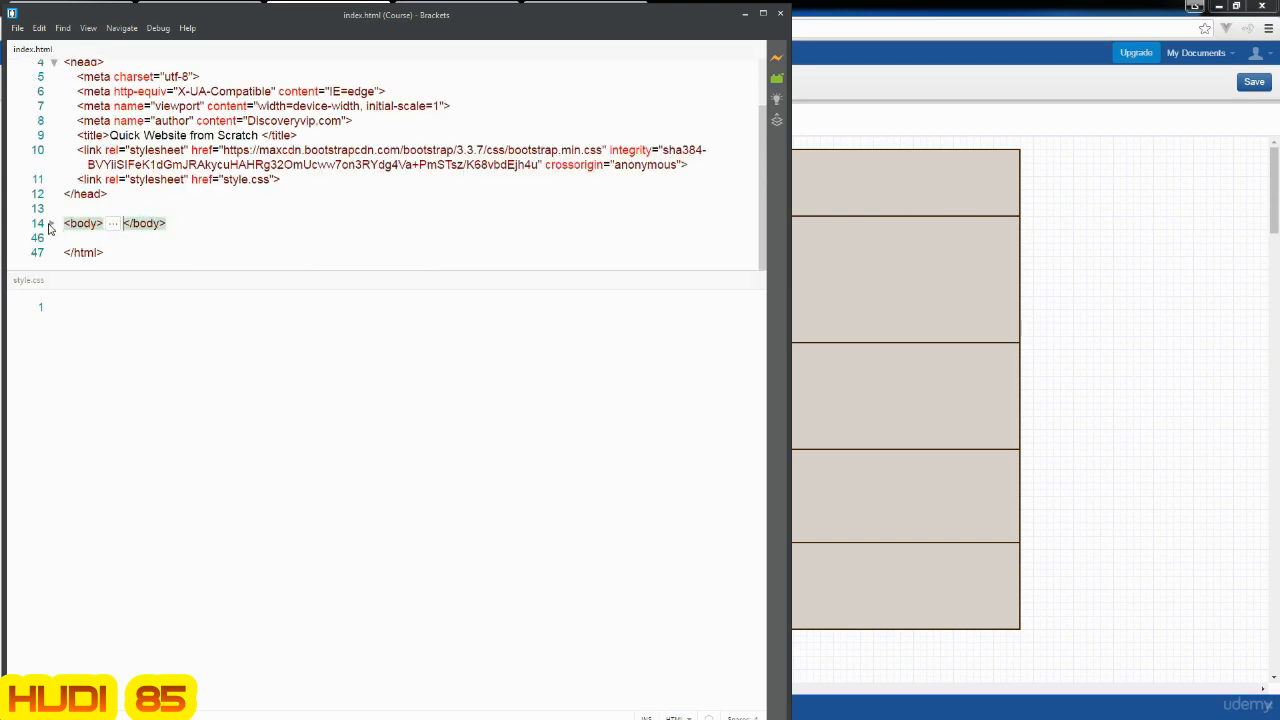
left_click(48, 224)
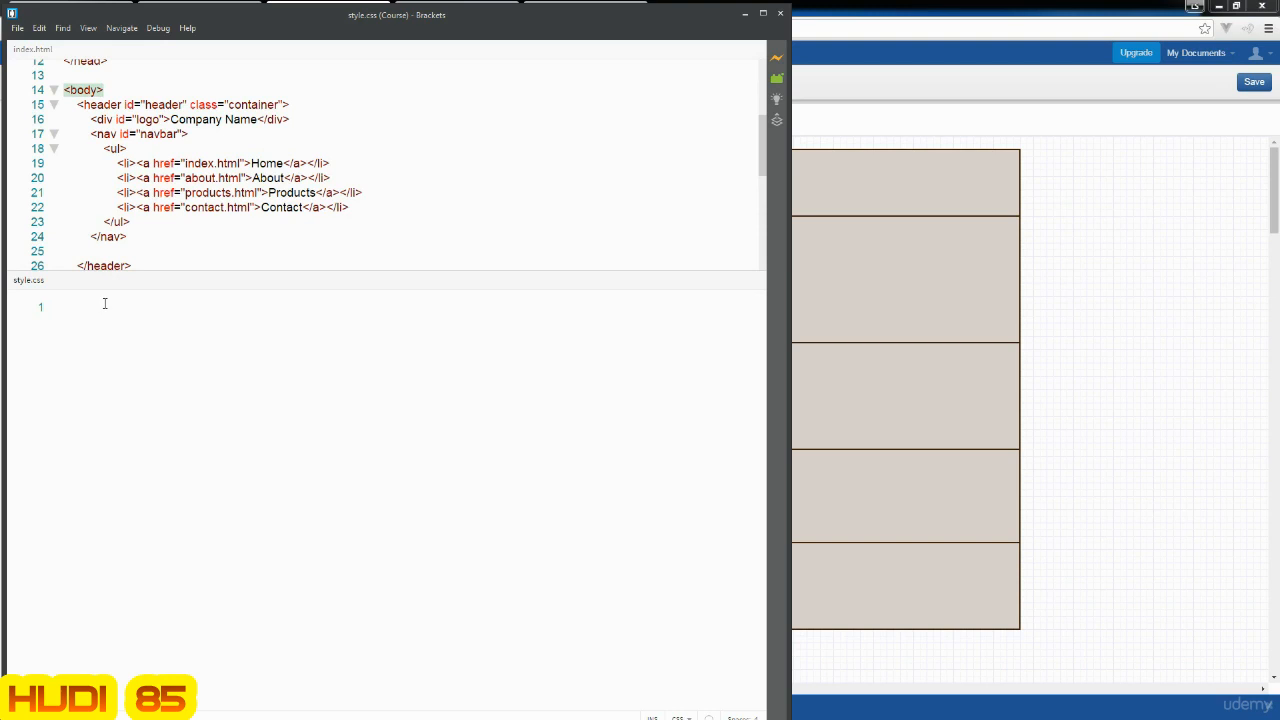
- Write a body rule in style.css setting background-color to #eee
type("body")
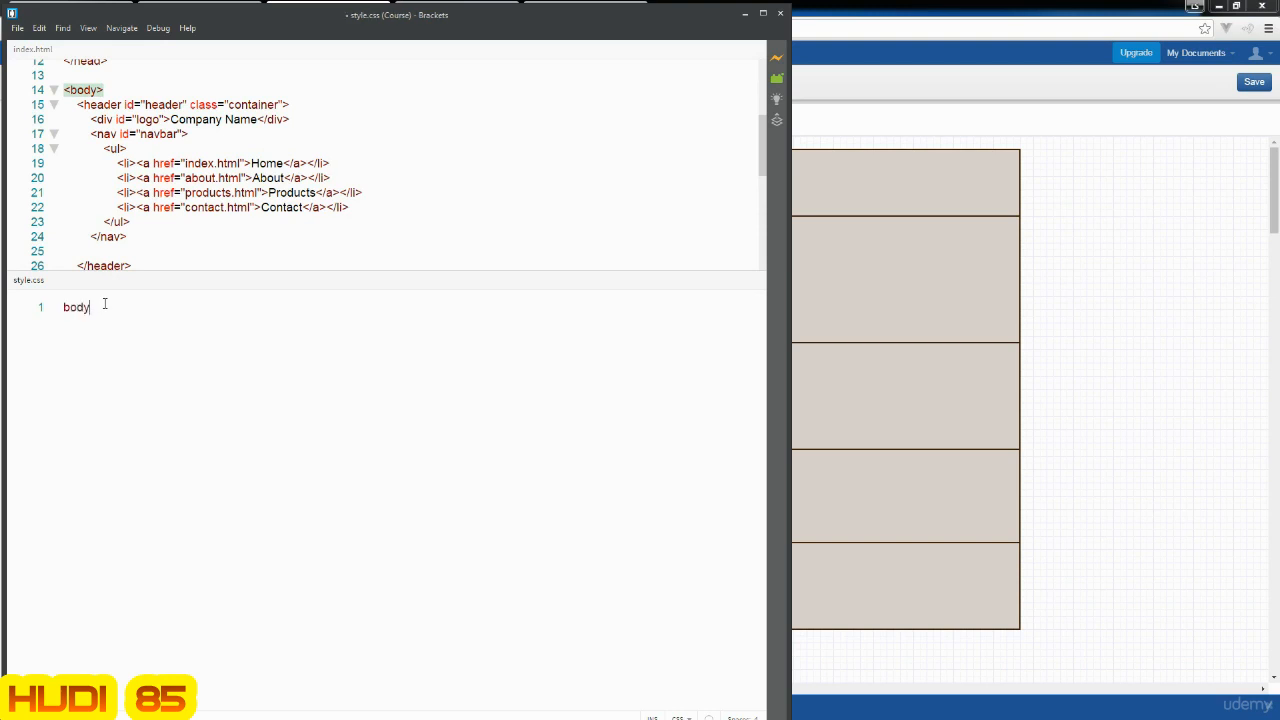
type("{")
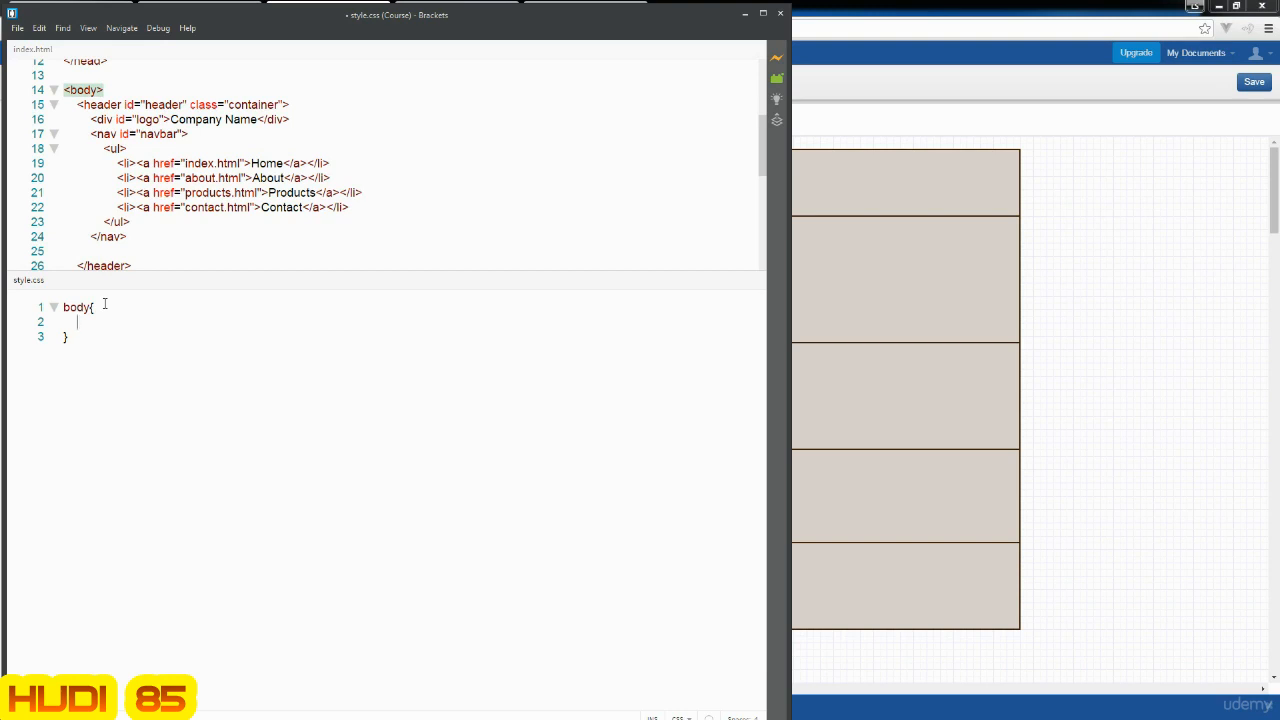
type("background-c")
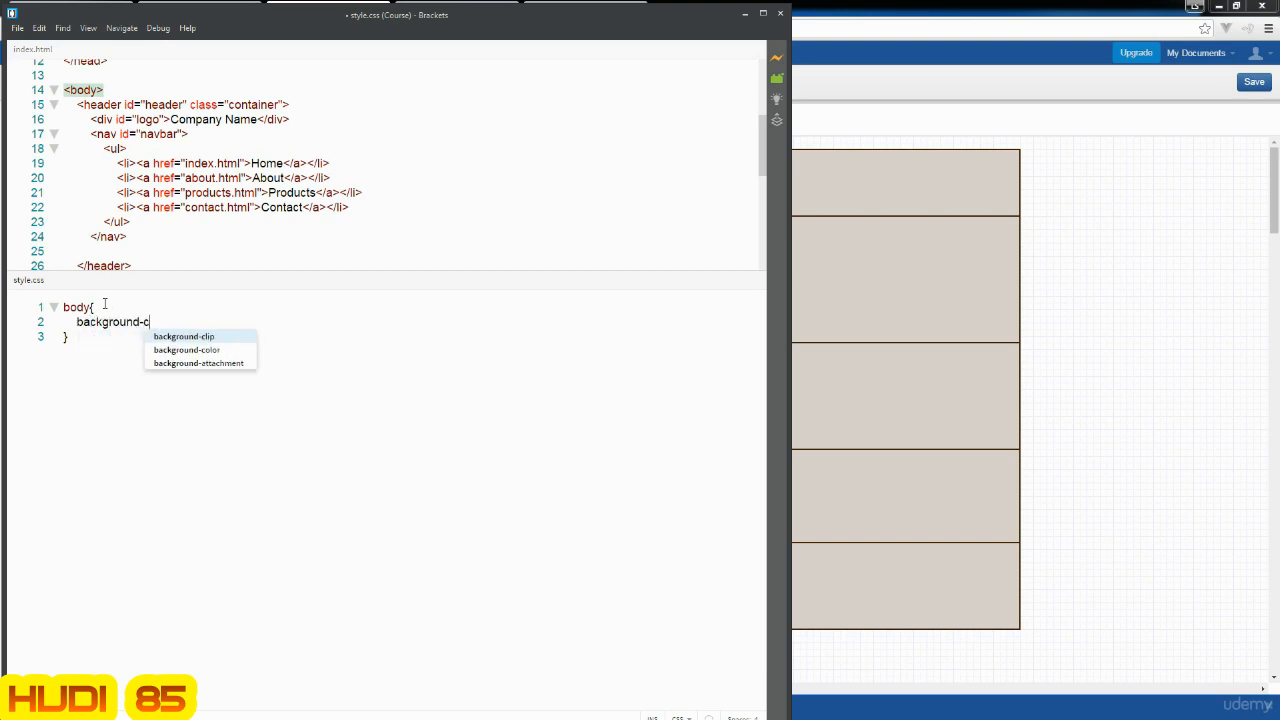
type("olor")
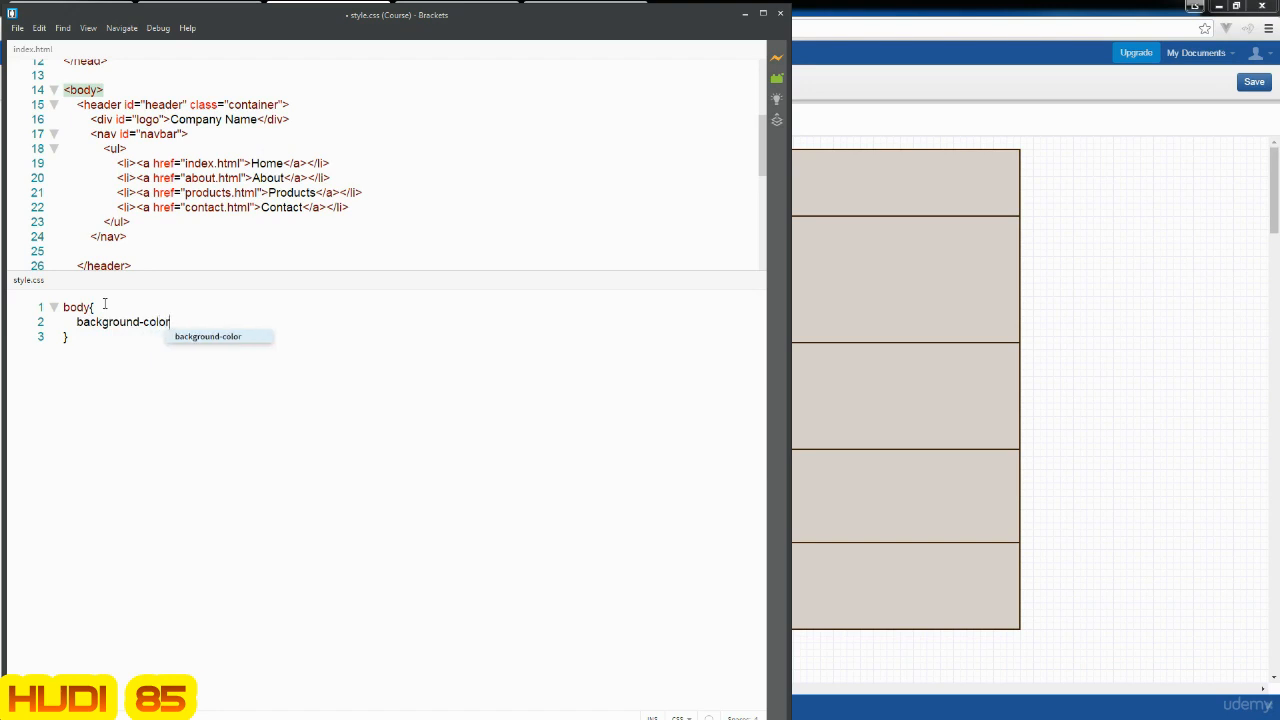
type(":")
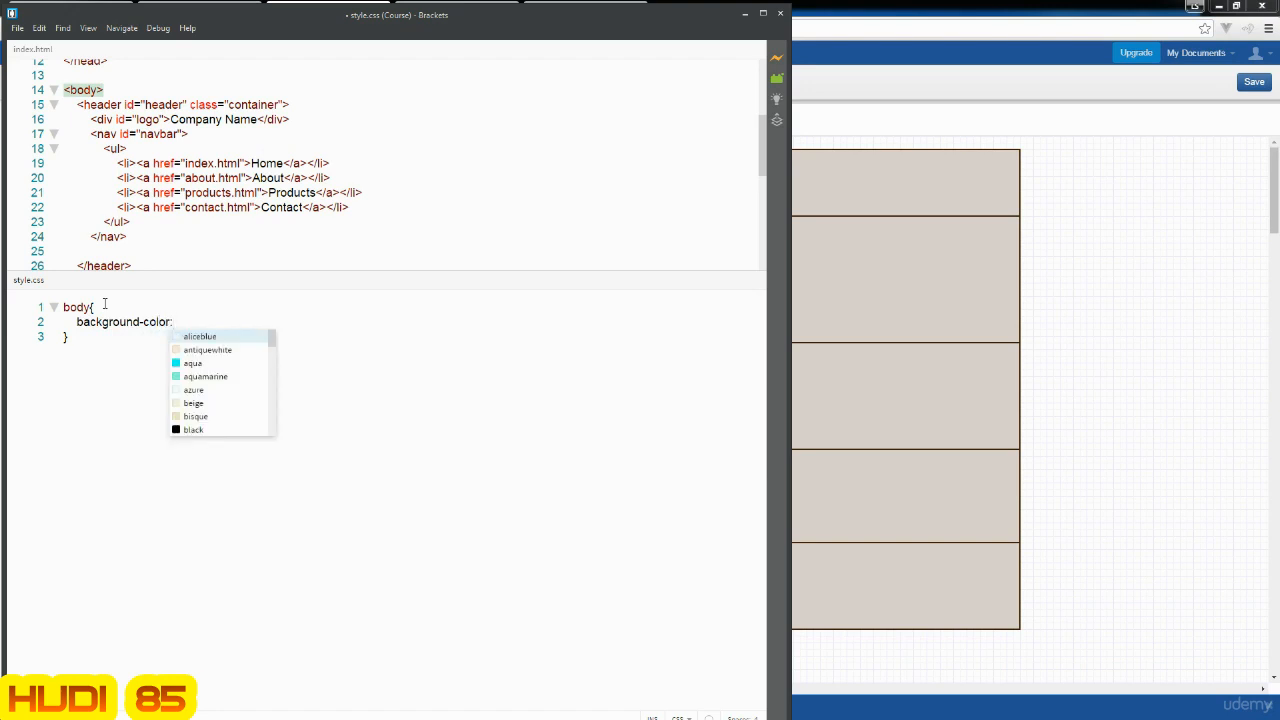
type("#")
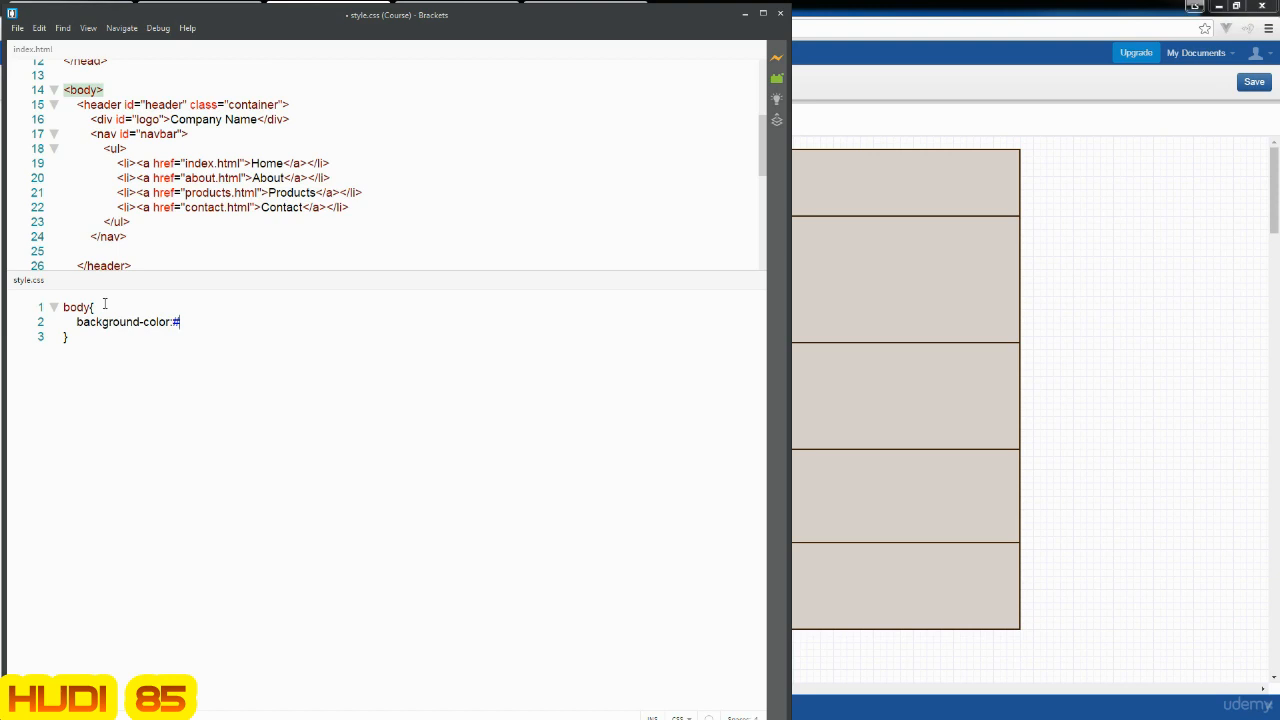
type("eee;")
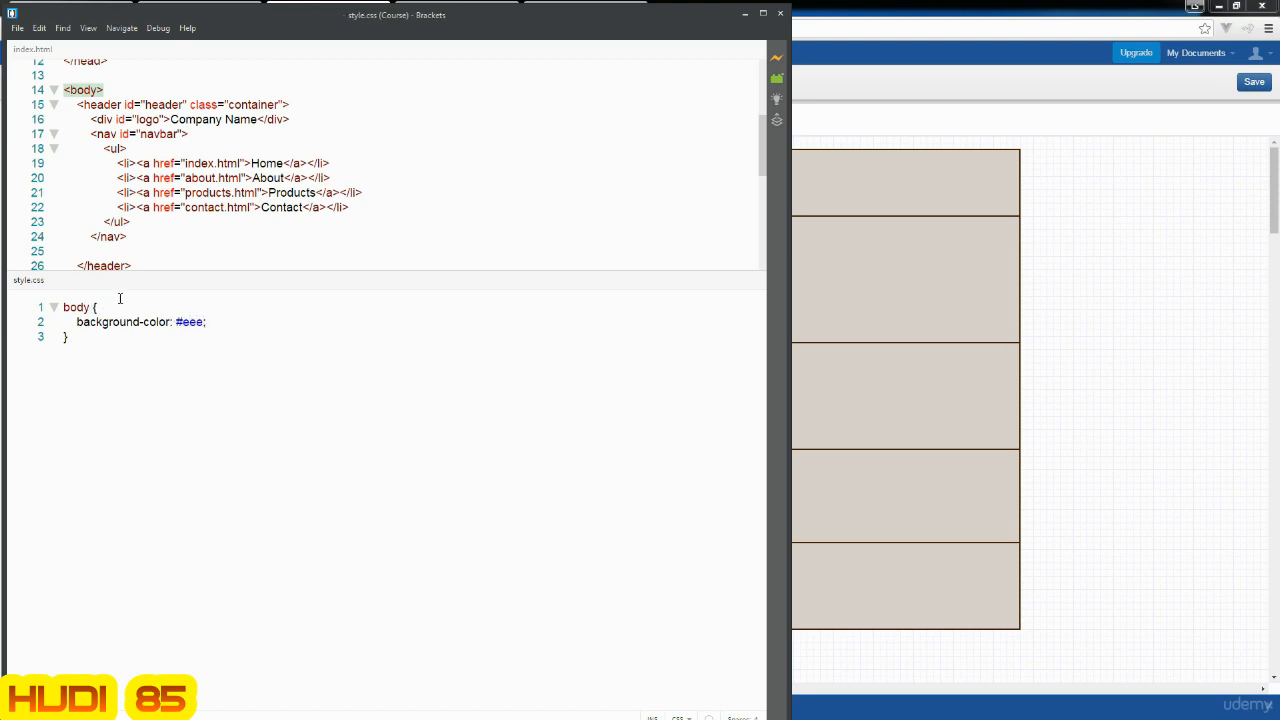
mouse_move(76, 500)
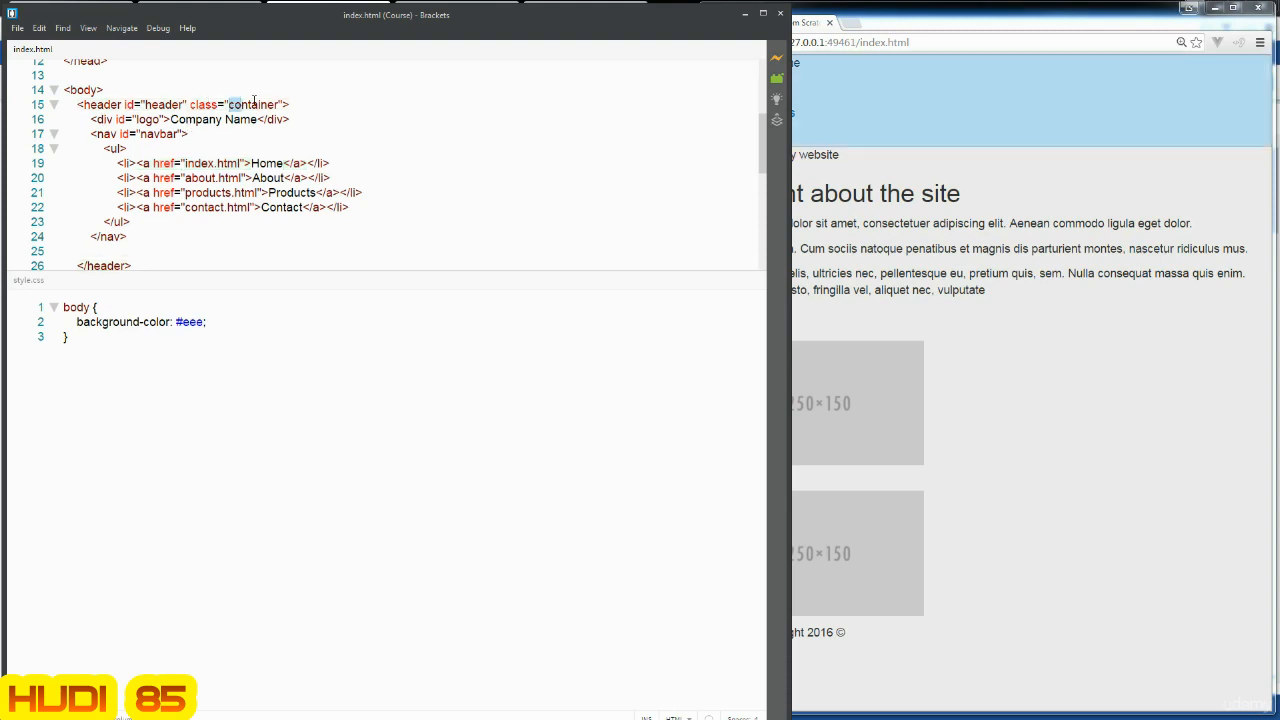
- Take the container class name from index.html and start a .container { rule after the body rule
double_click(252, 104)
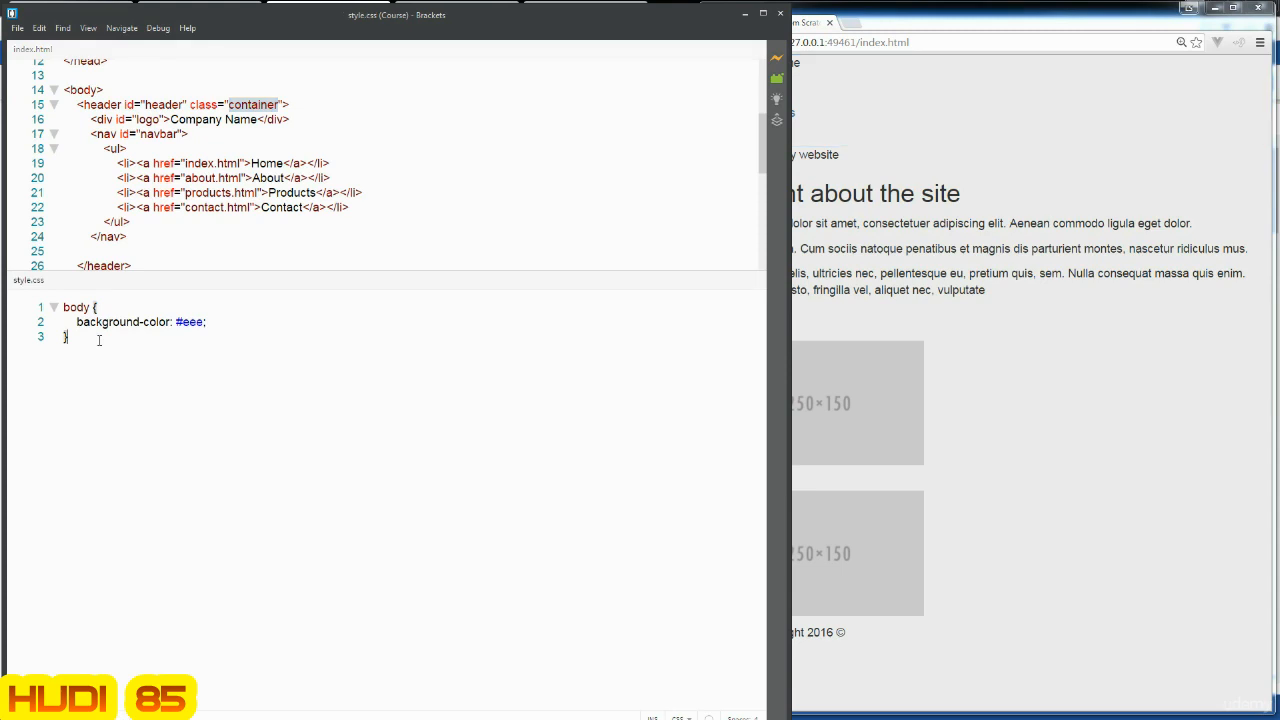
key("enter")
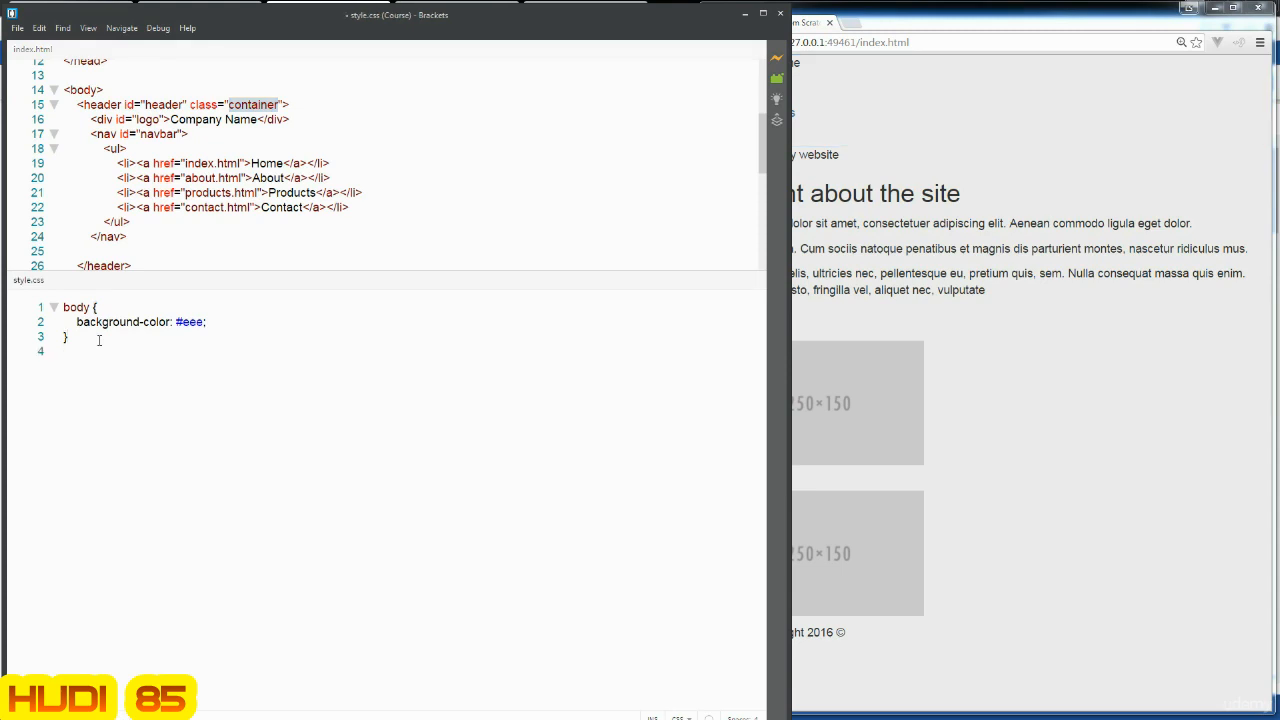
type(".container")
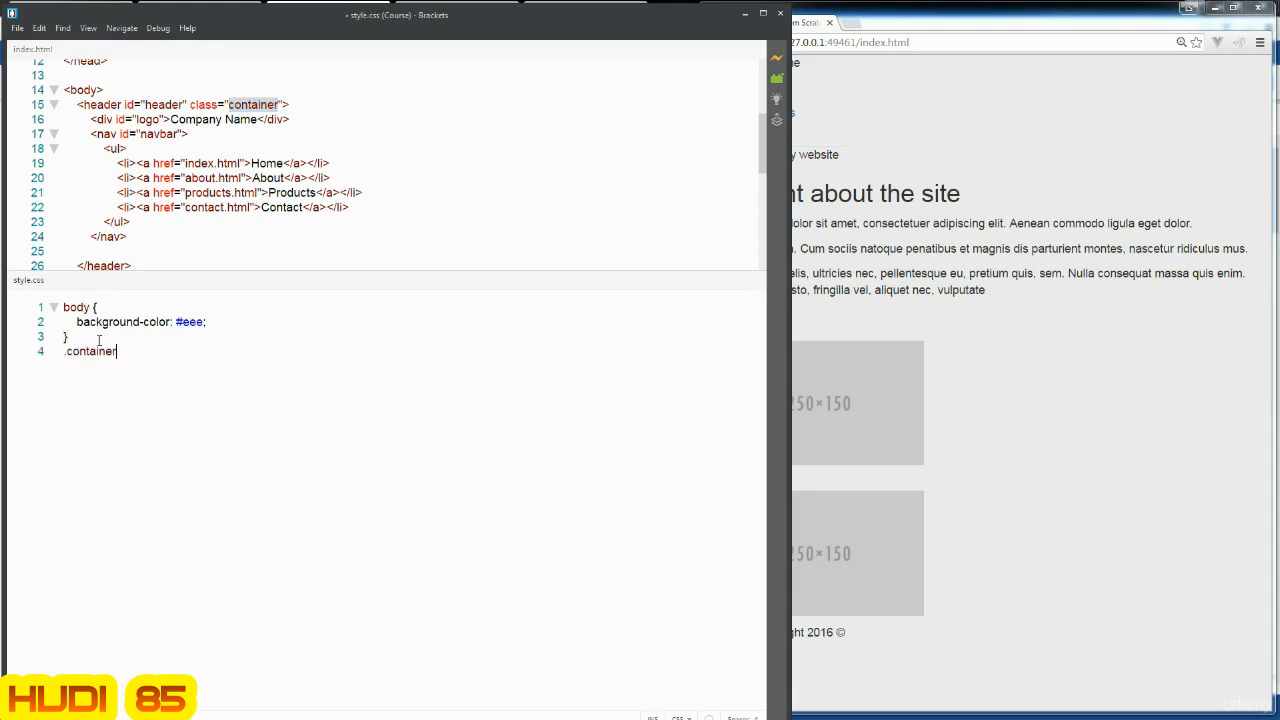
type("{")
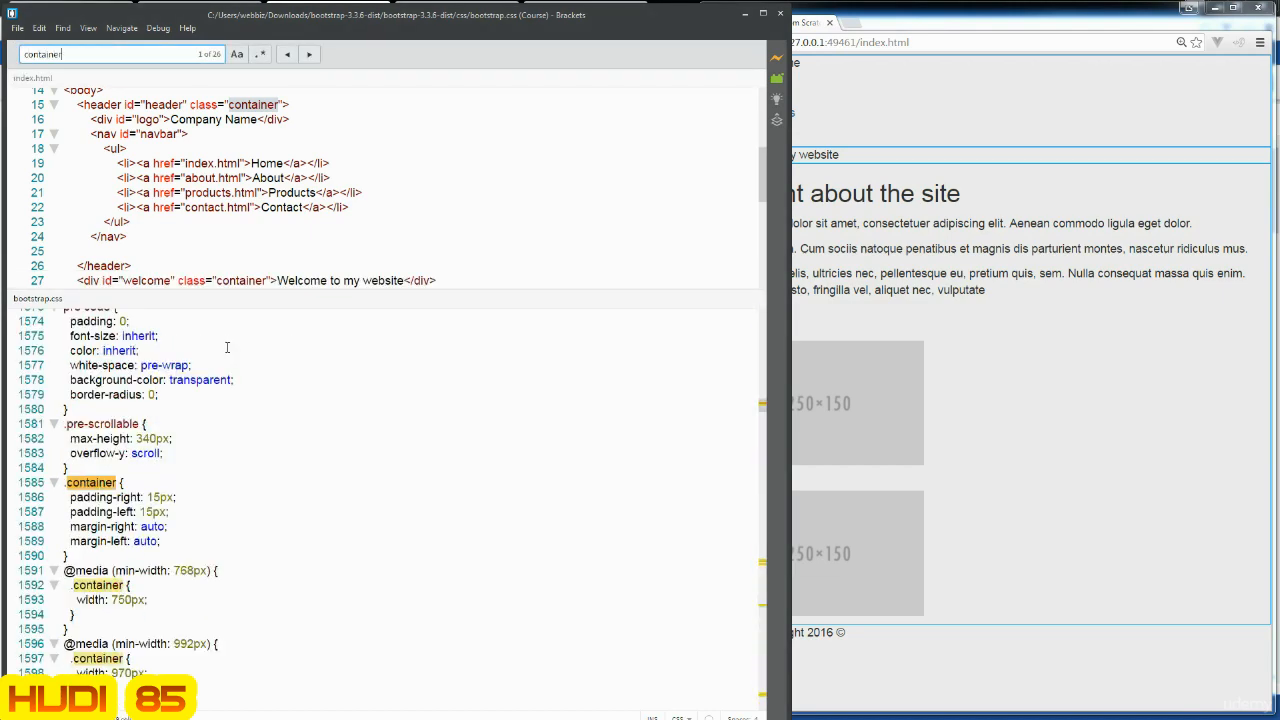
- Look through bootstrap.css's .container rule, then return to style.css via the Working Files list
scroll("down", 3)
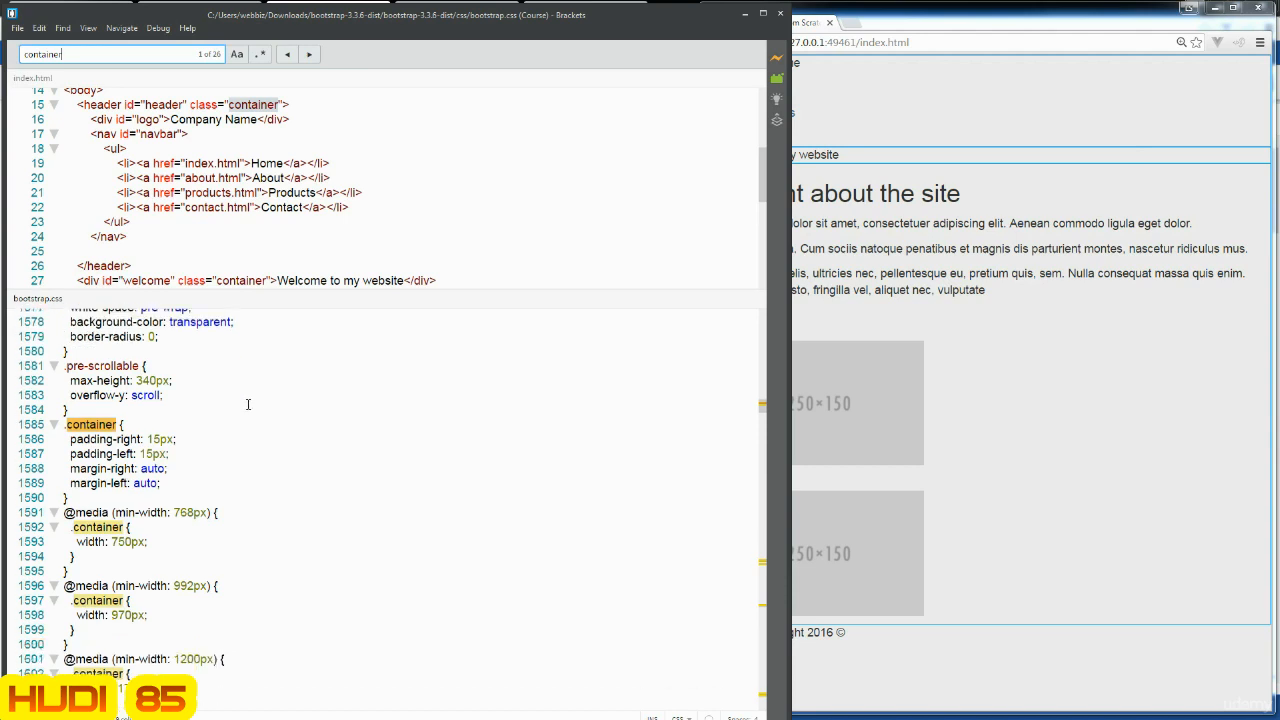
scroll("down", 3)
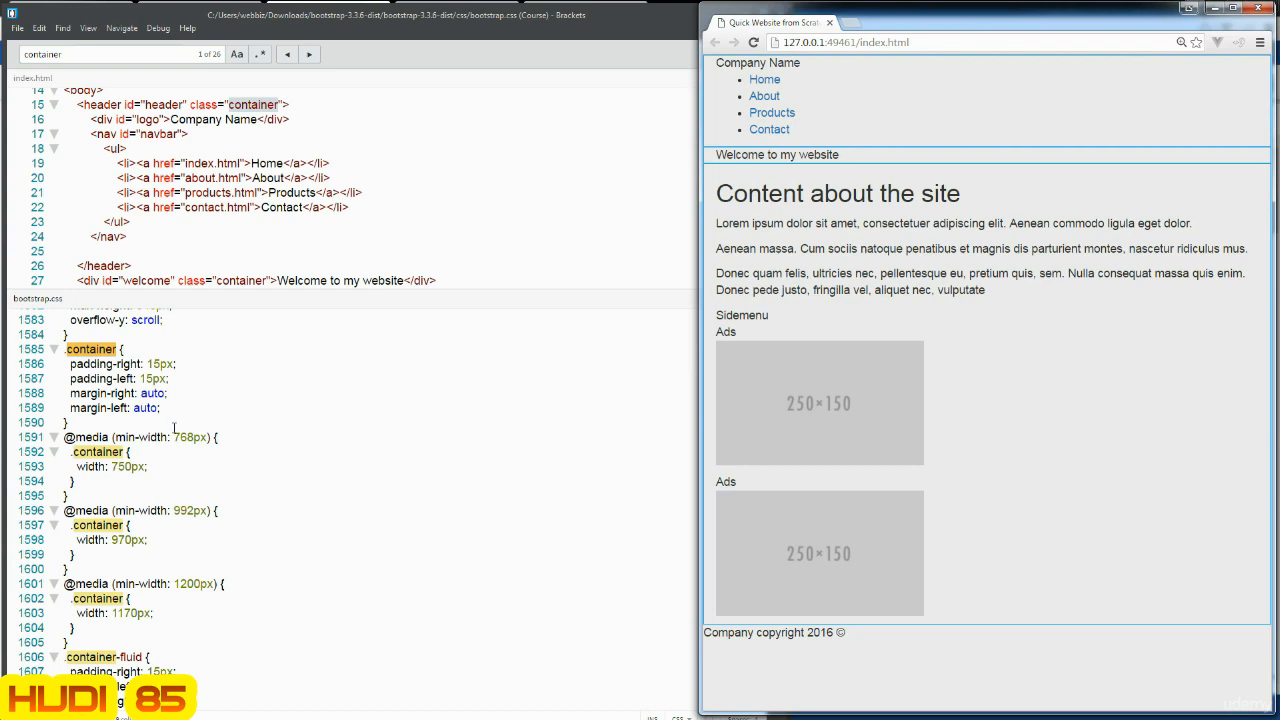
mouse_move(152, 458)
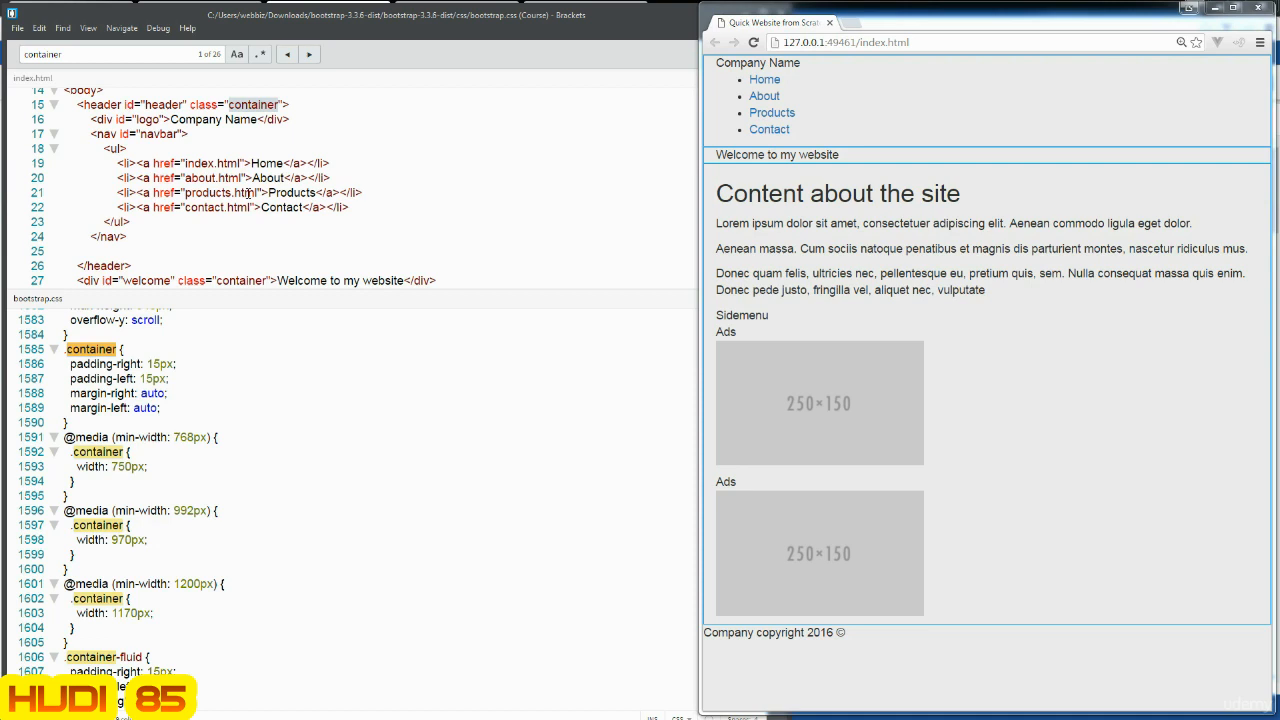
mouse_move(648, 328)
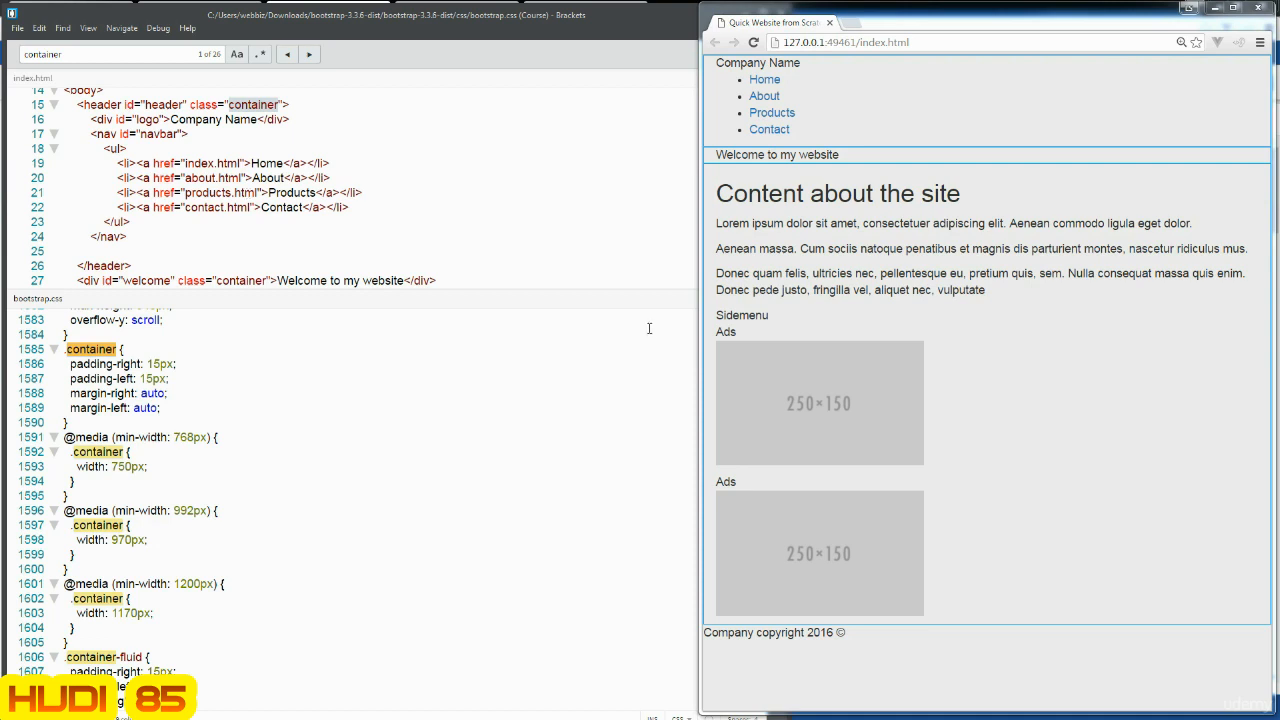
mouse_move(804, 304)
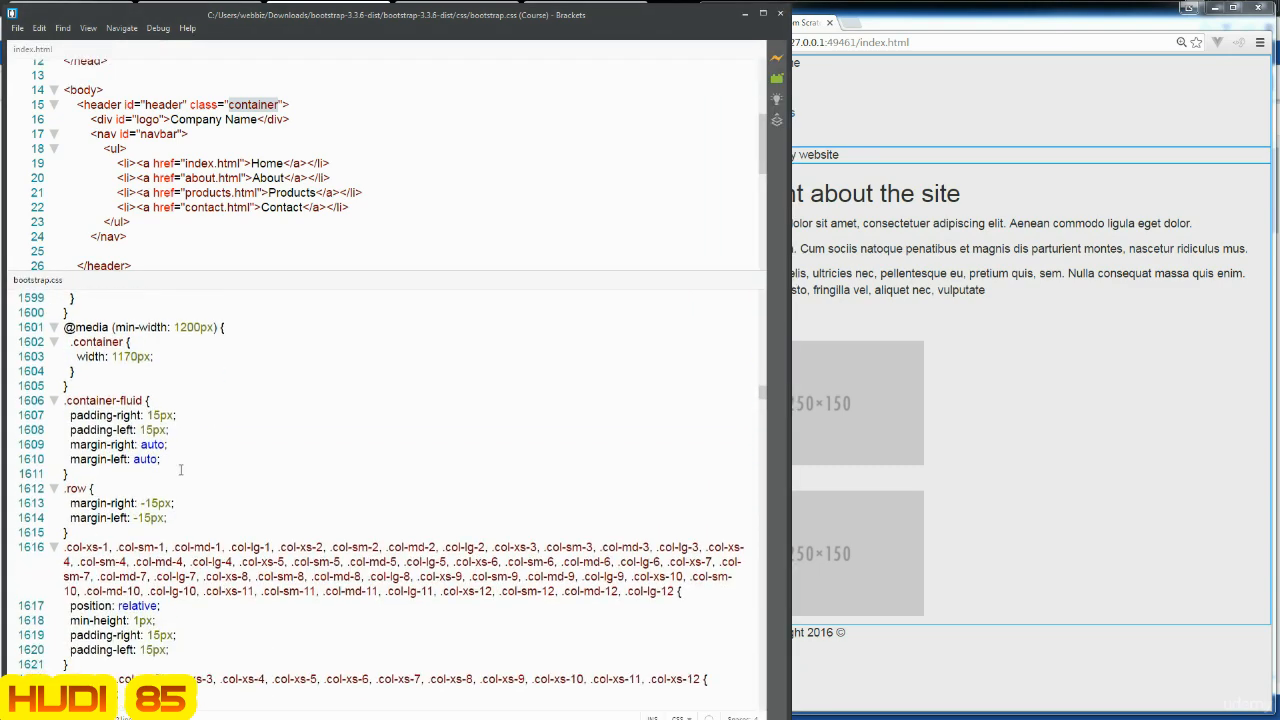
left_click(170, 430)
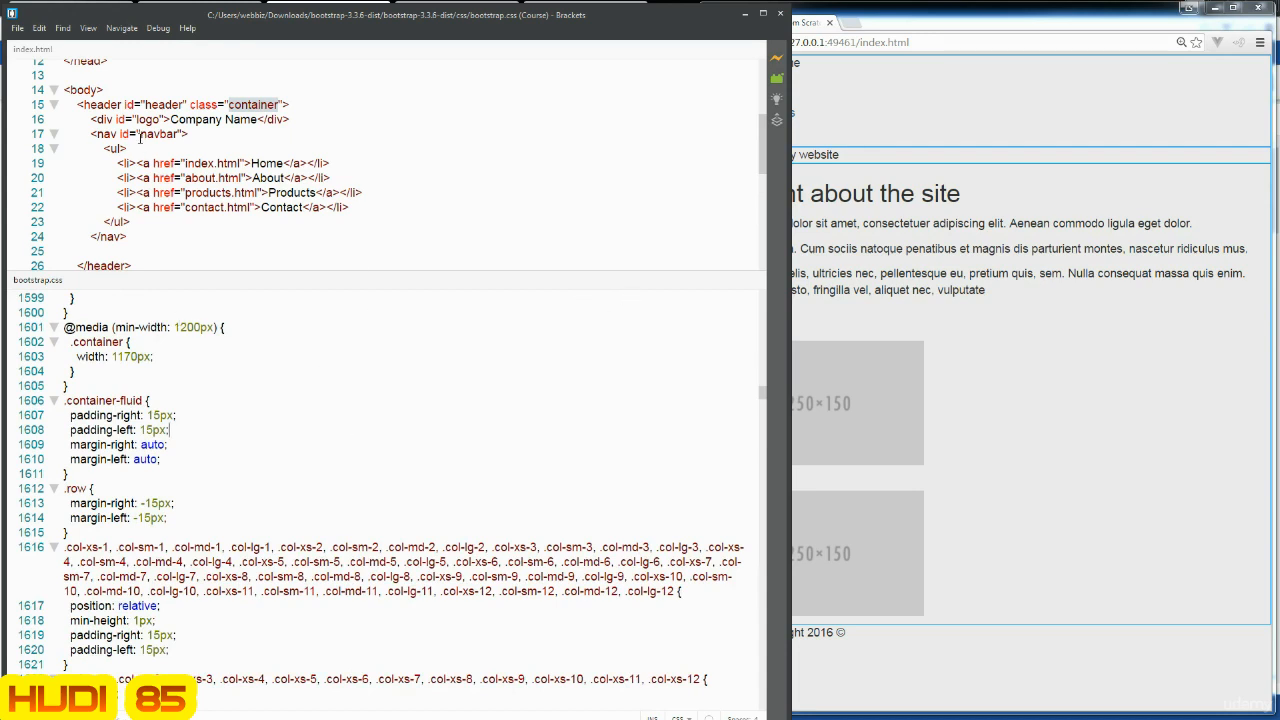
left_click(88, 28)
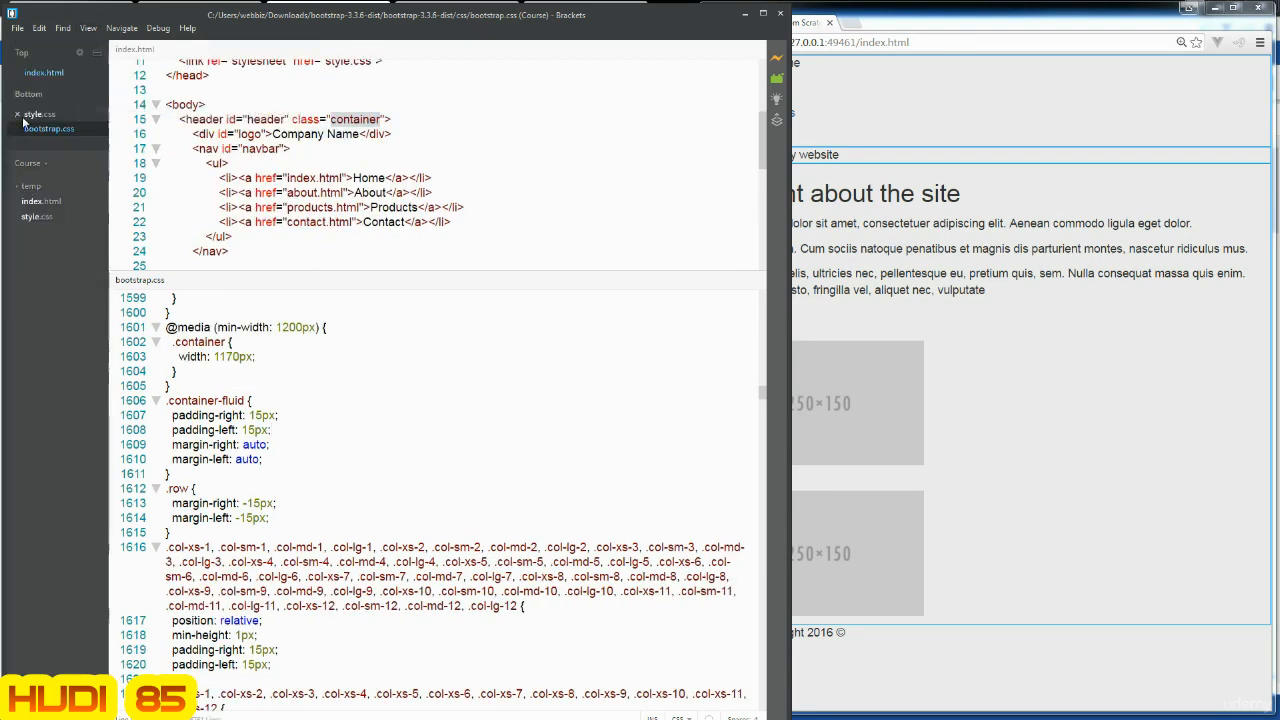
left_click(88, 28)
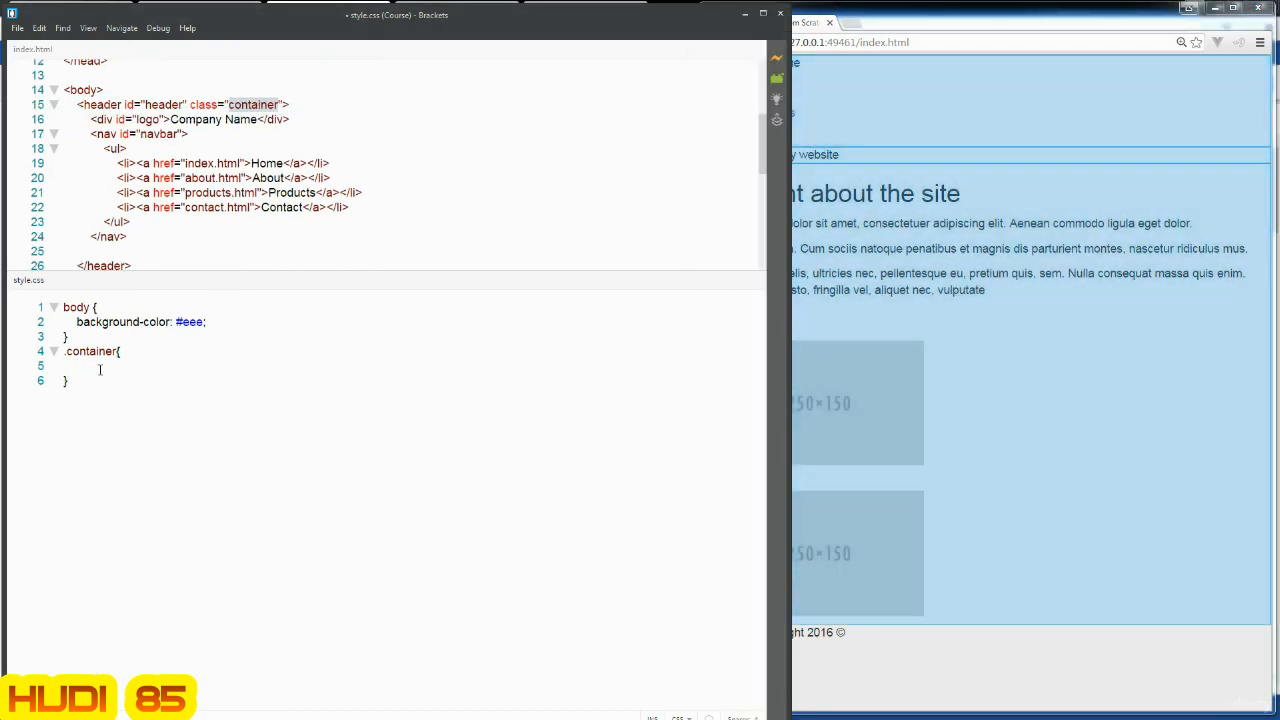
- Set background-color: white inside the .container rule
type("backgronud")
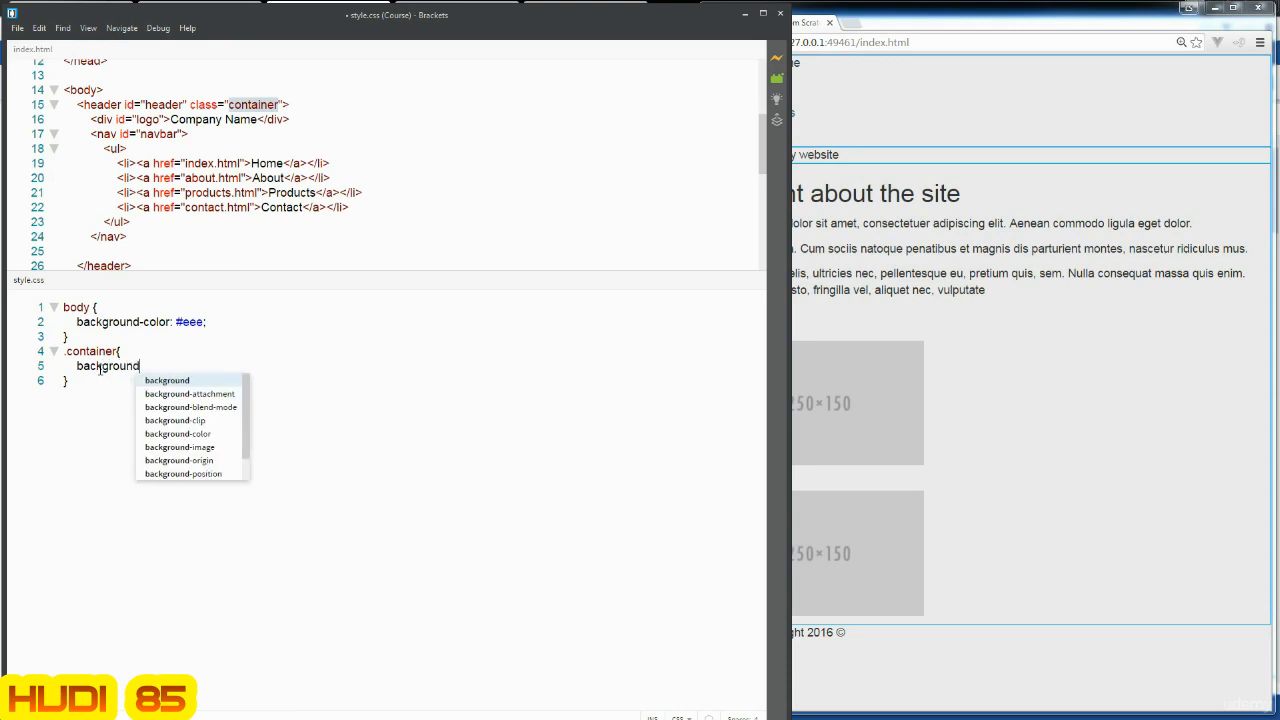
type("-color")
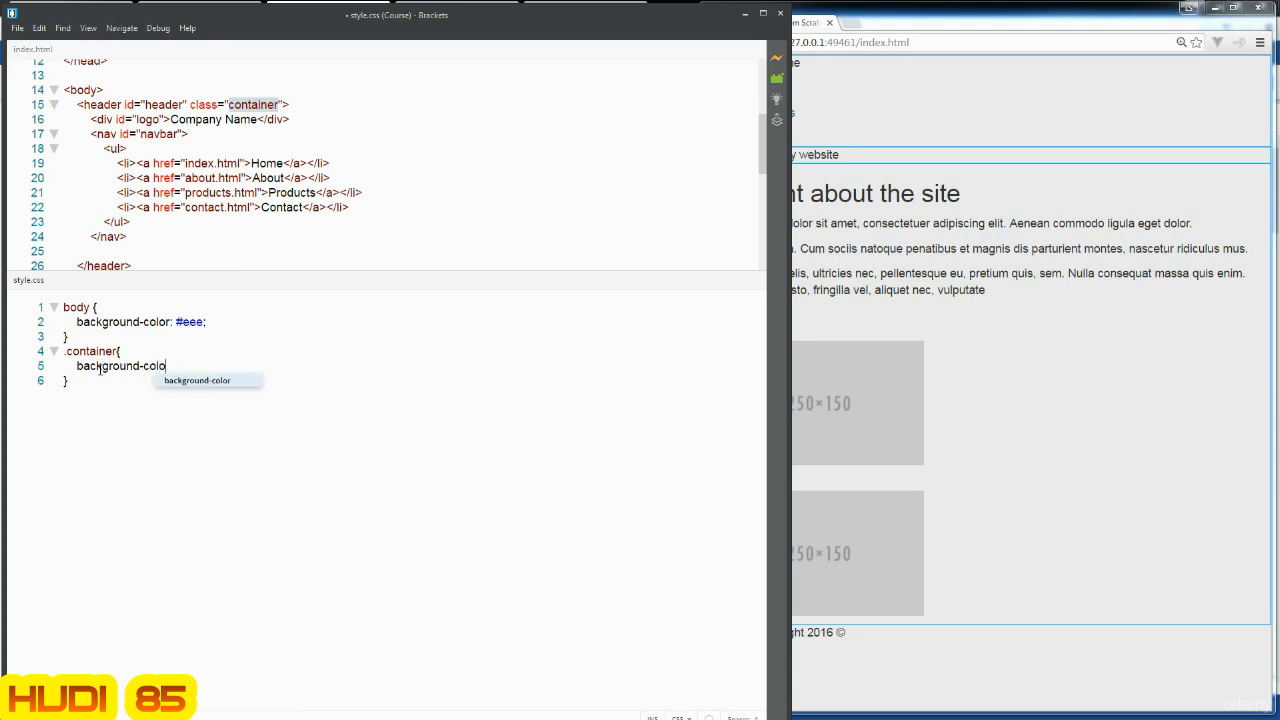
type(":")
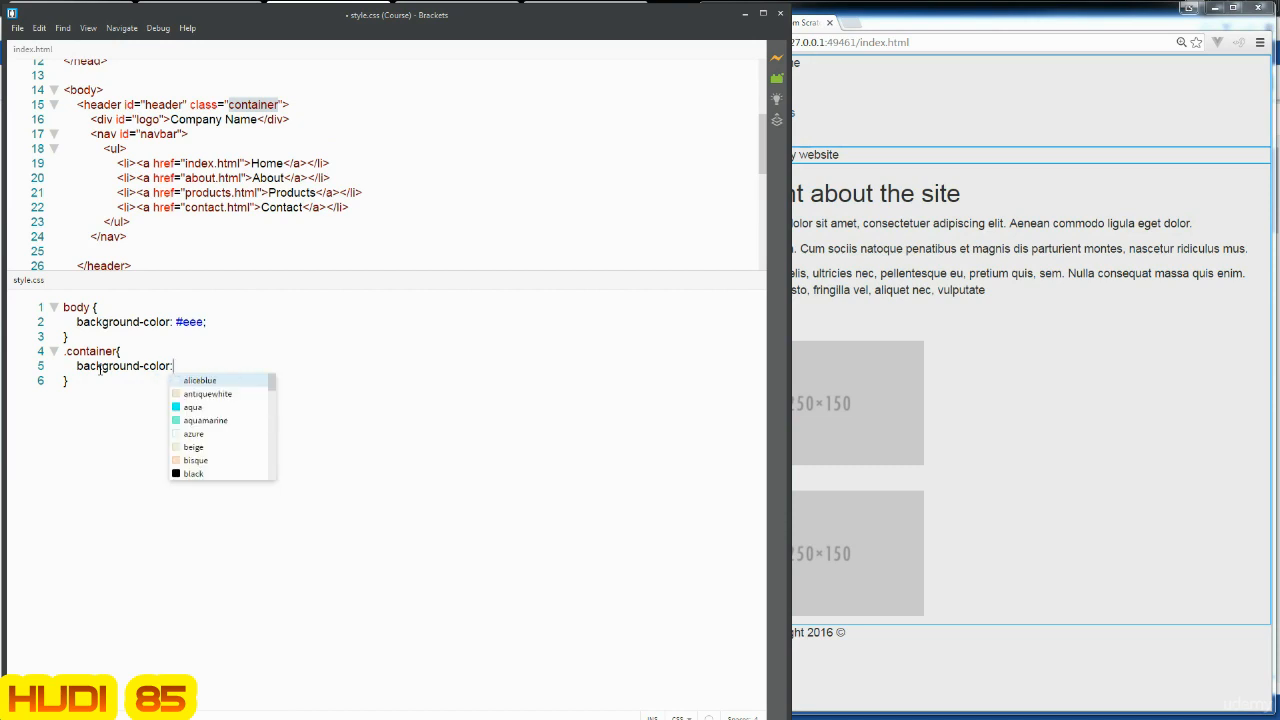
type("white;")
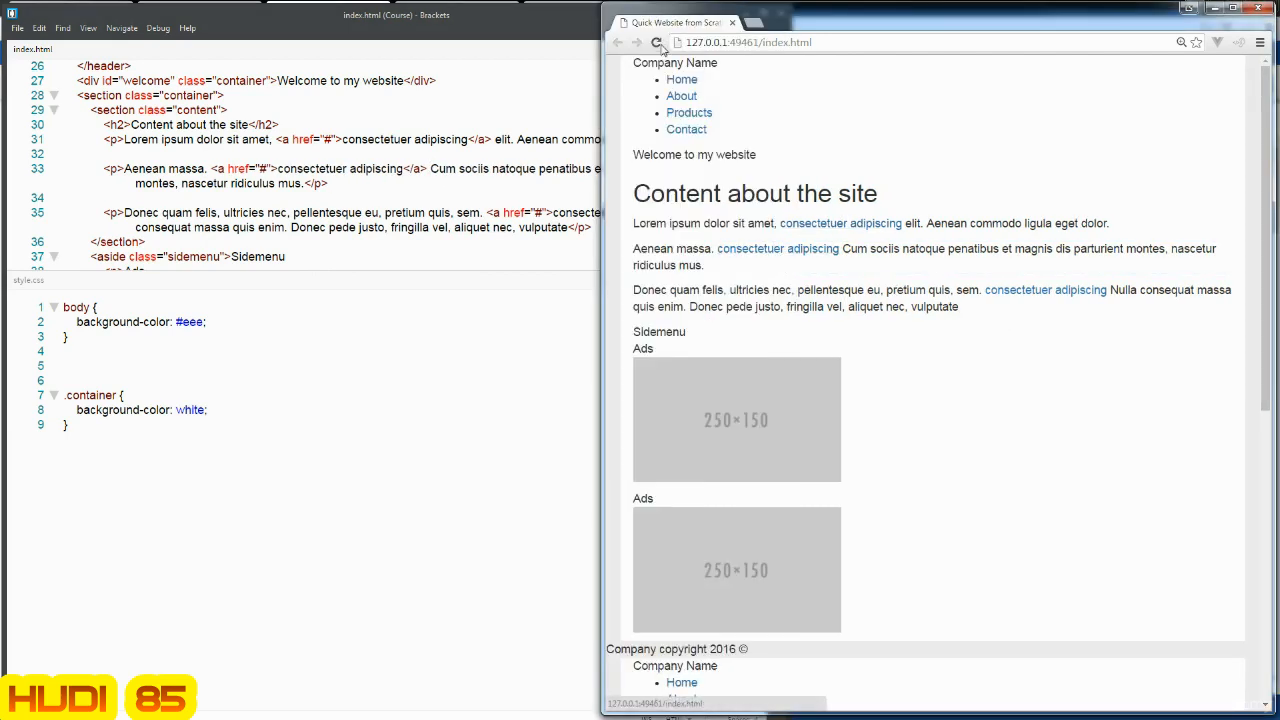
- Reload the browser preview to see the white content area on the gray body
left_click(656, 42)
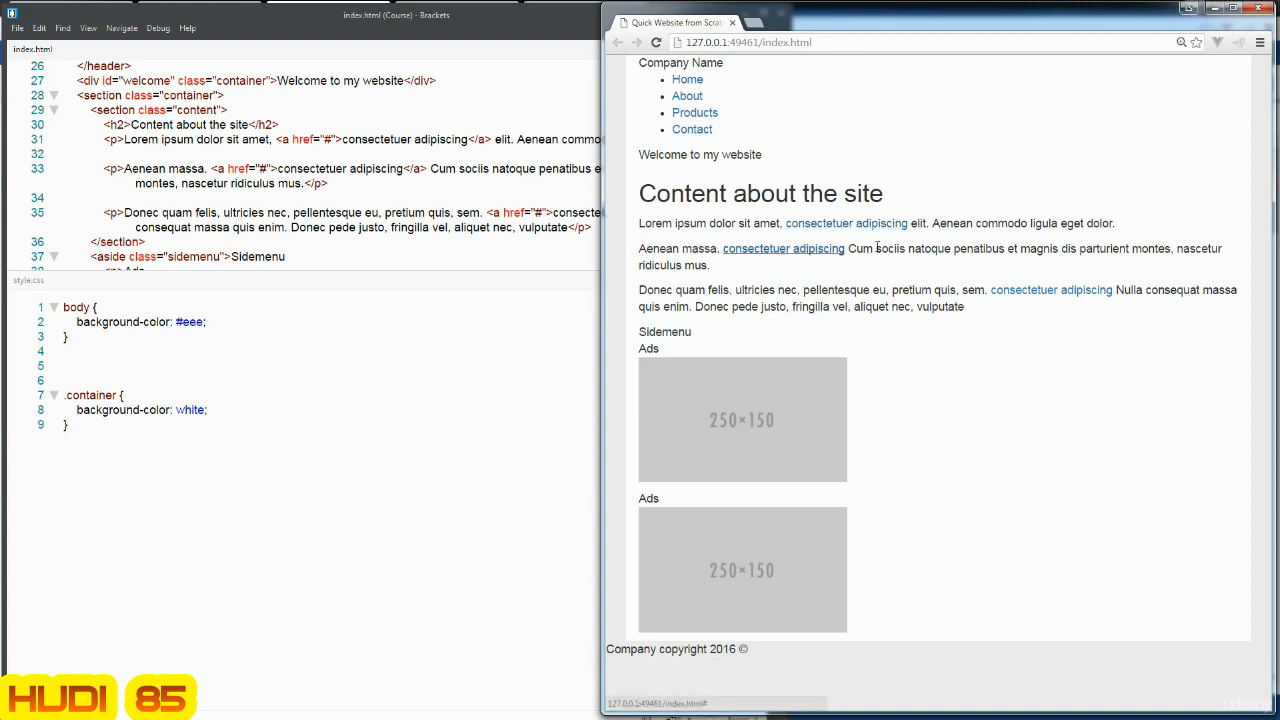
mouse_move(846, 224)
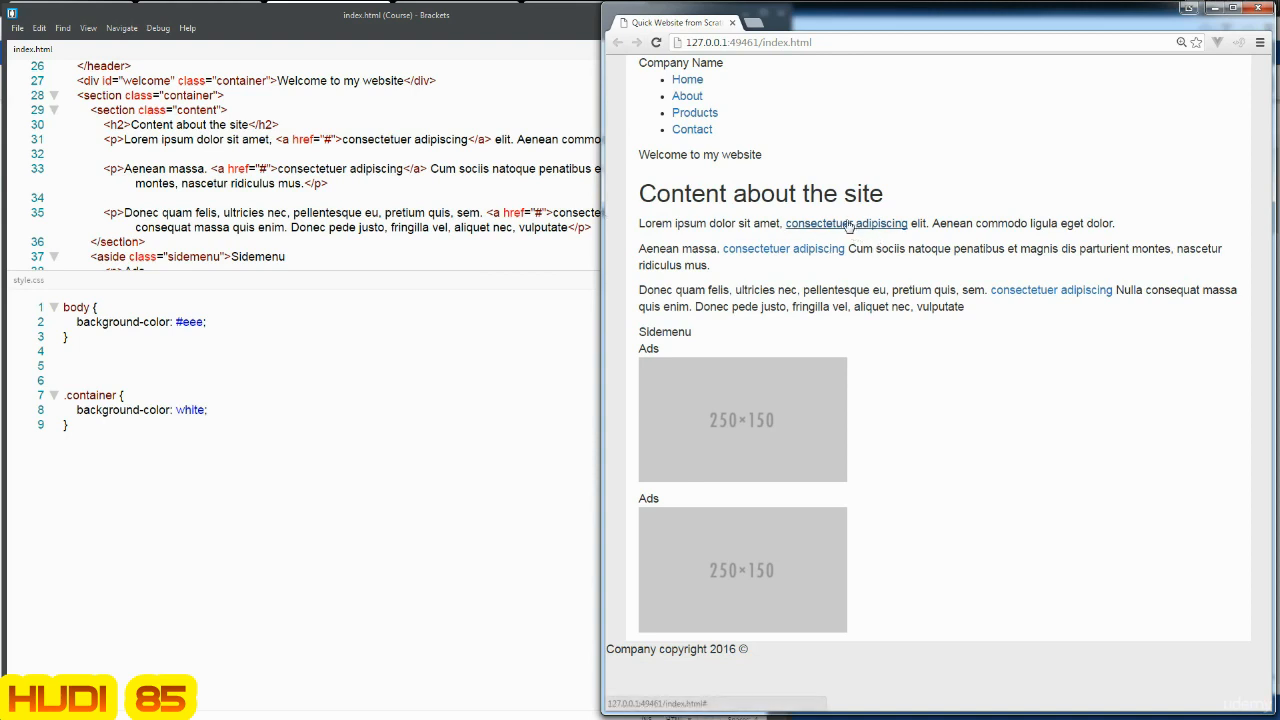
mouse_move(756, 260)
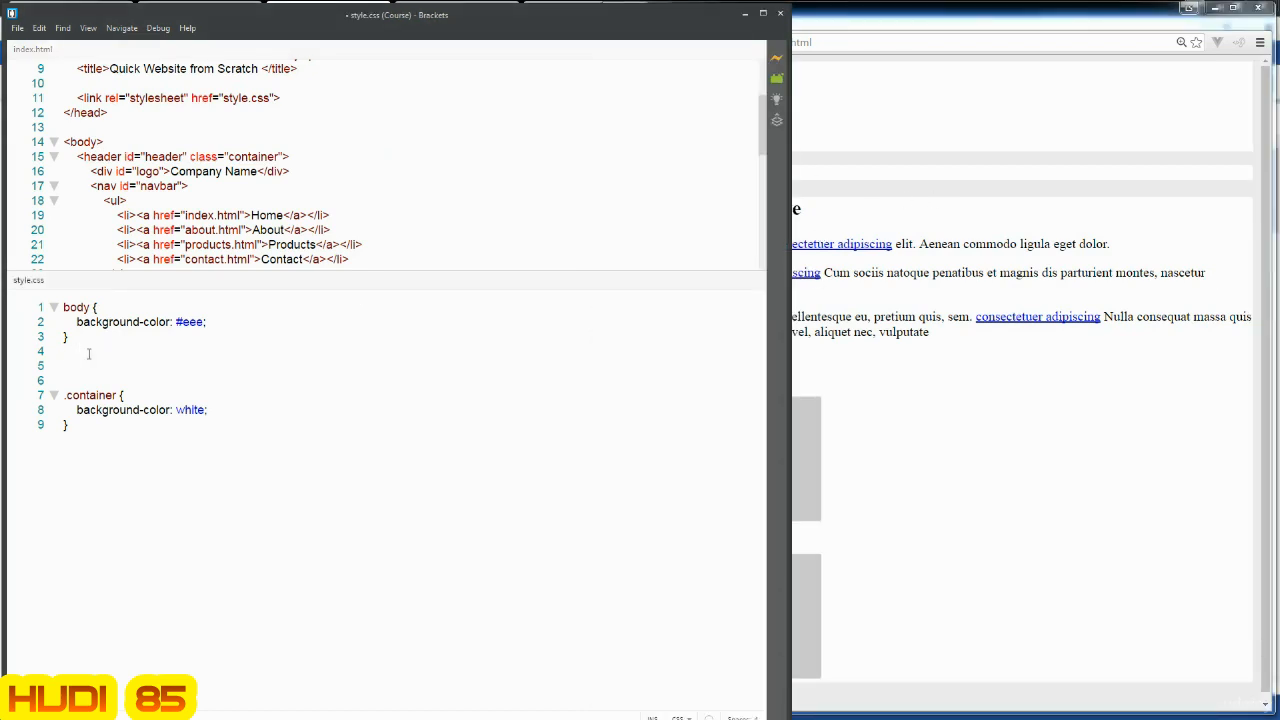
- Add an a rule with text-decoration: none and color: darkblue above .container
type("a {")
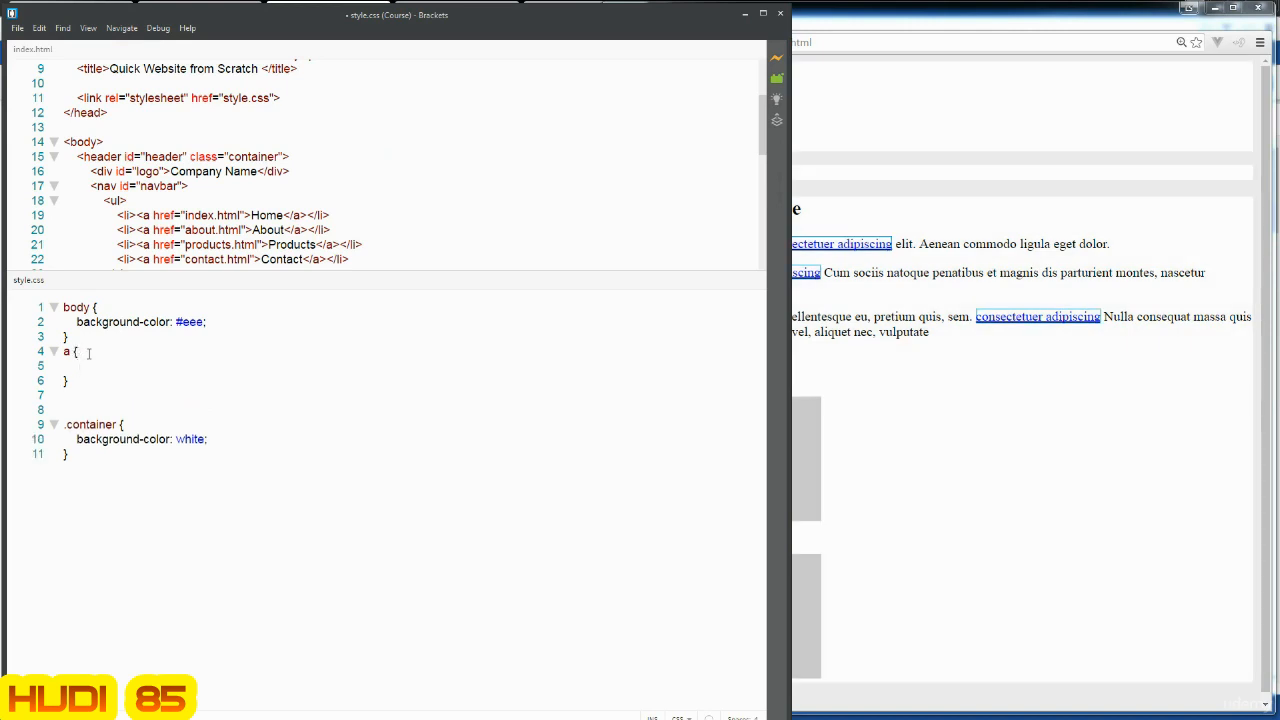
left_click(78, 364)
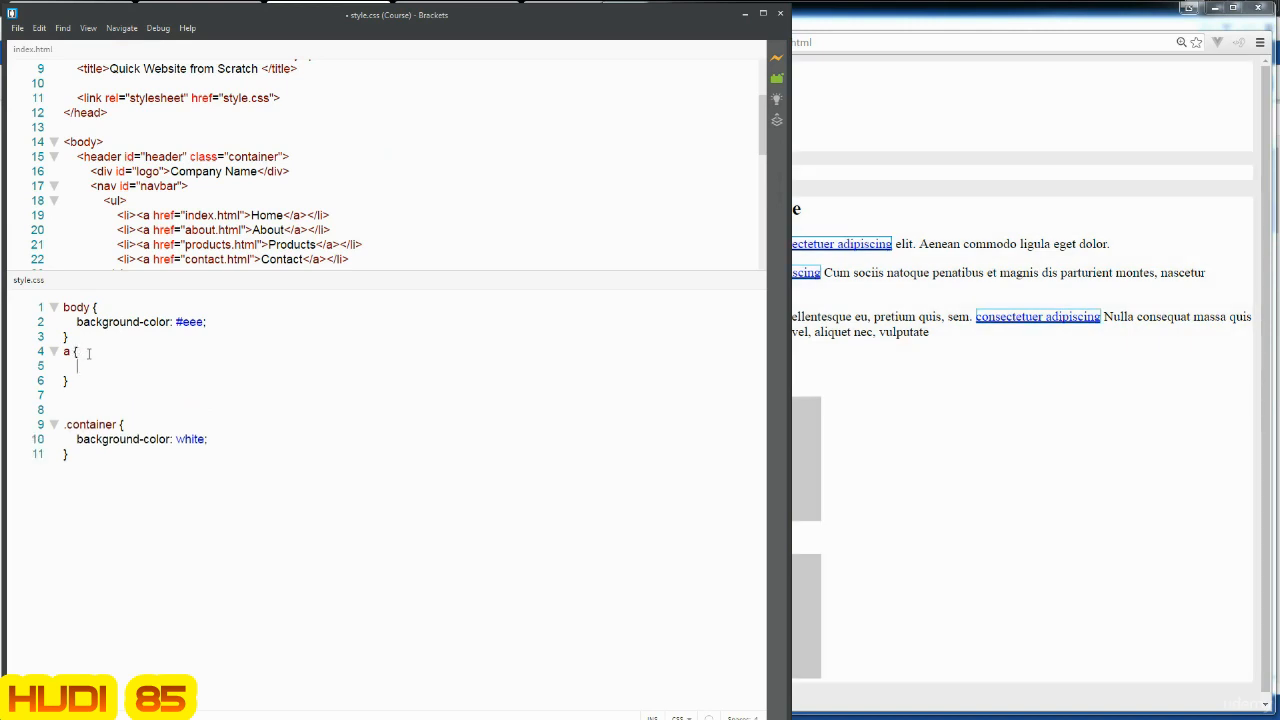
type("text-")
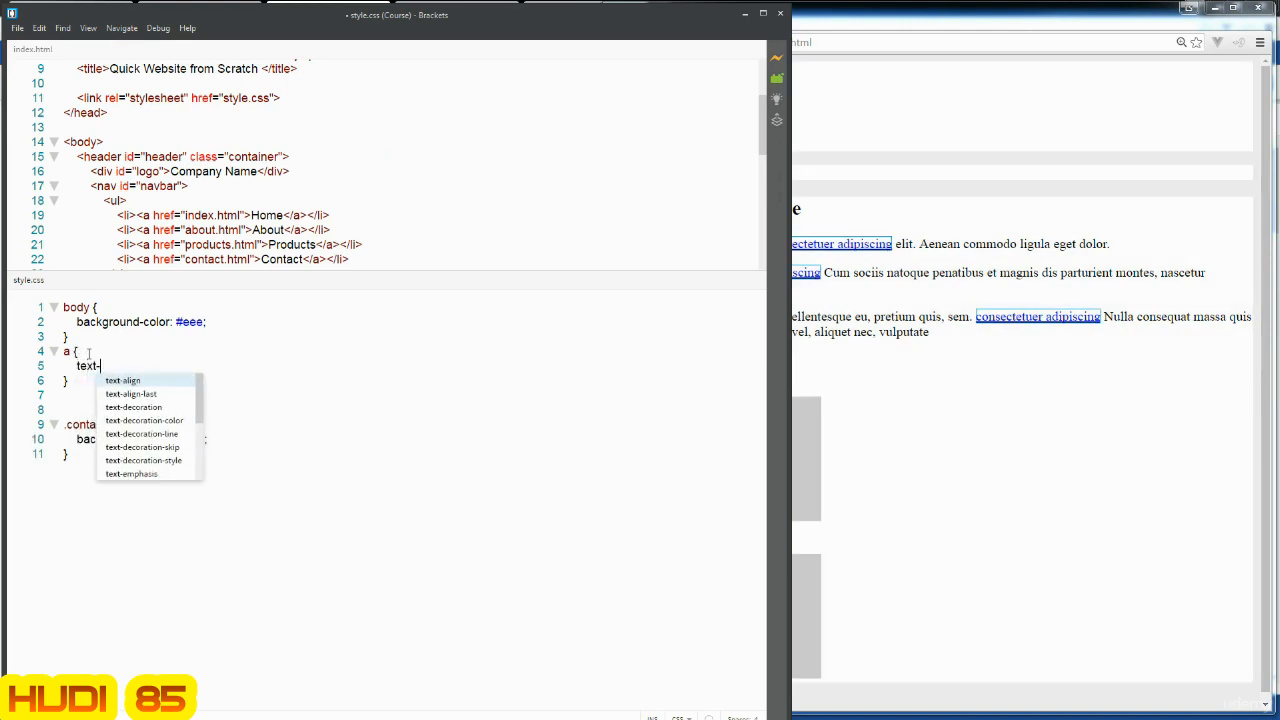
type("decoration:")
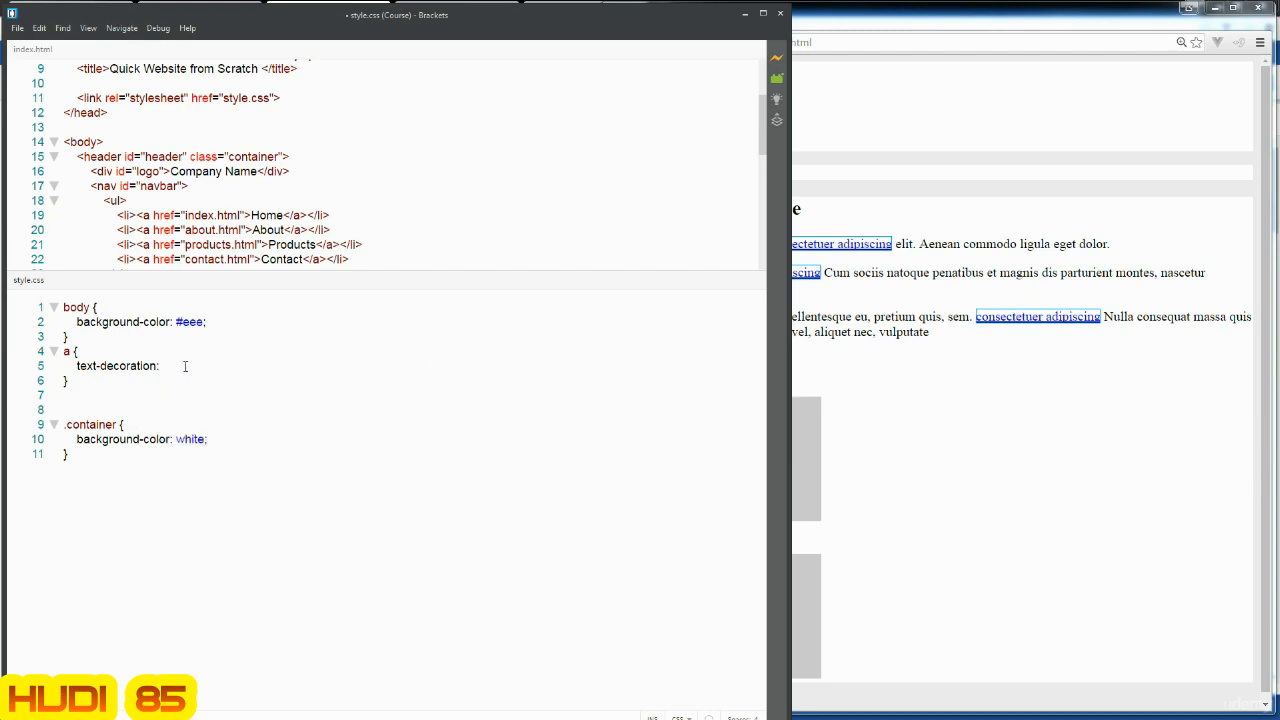
type("none;")
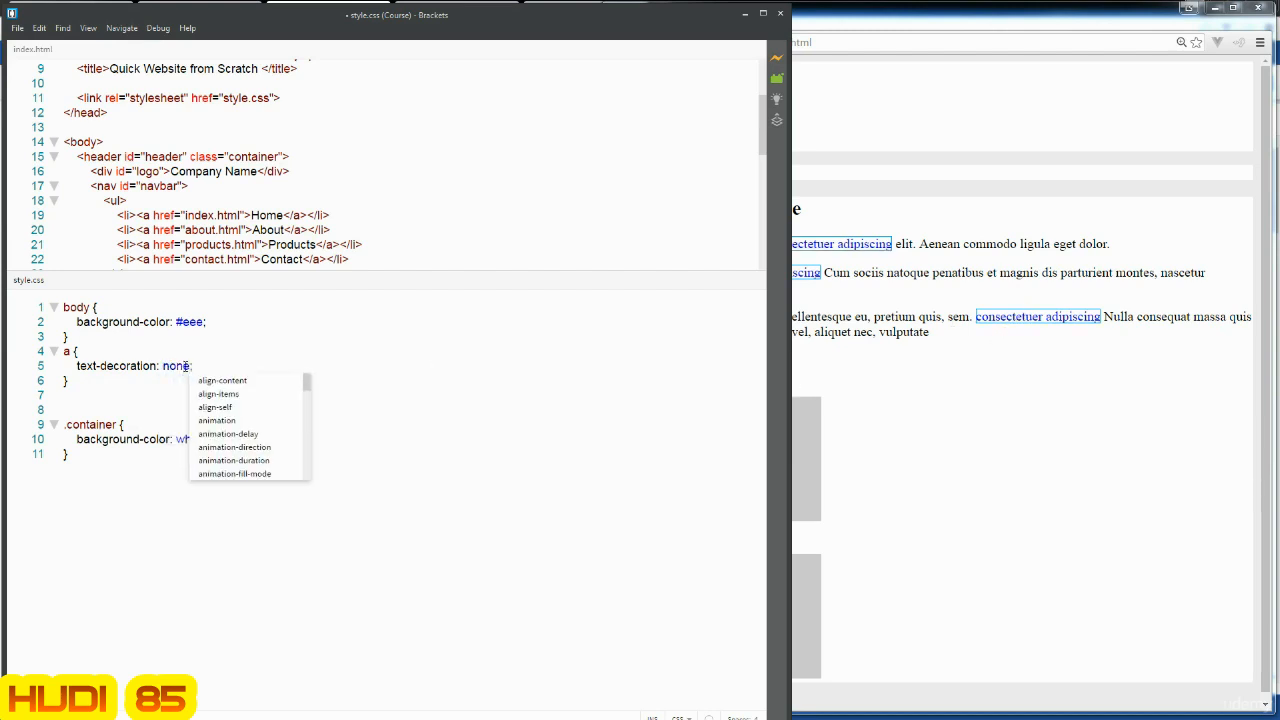
type("color:")
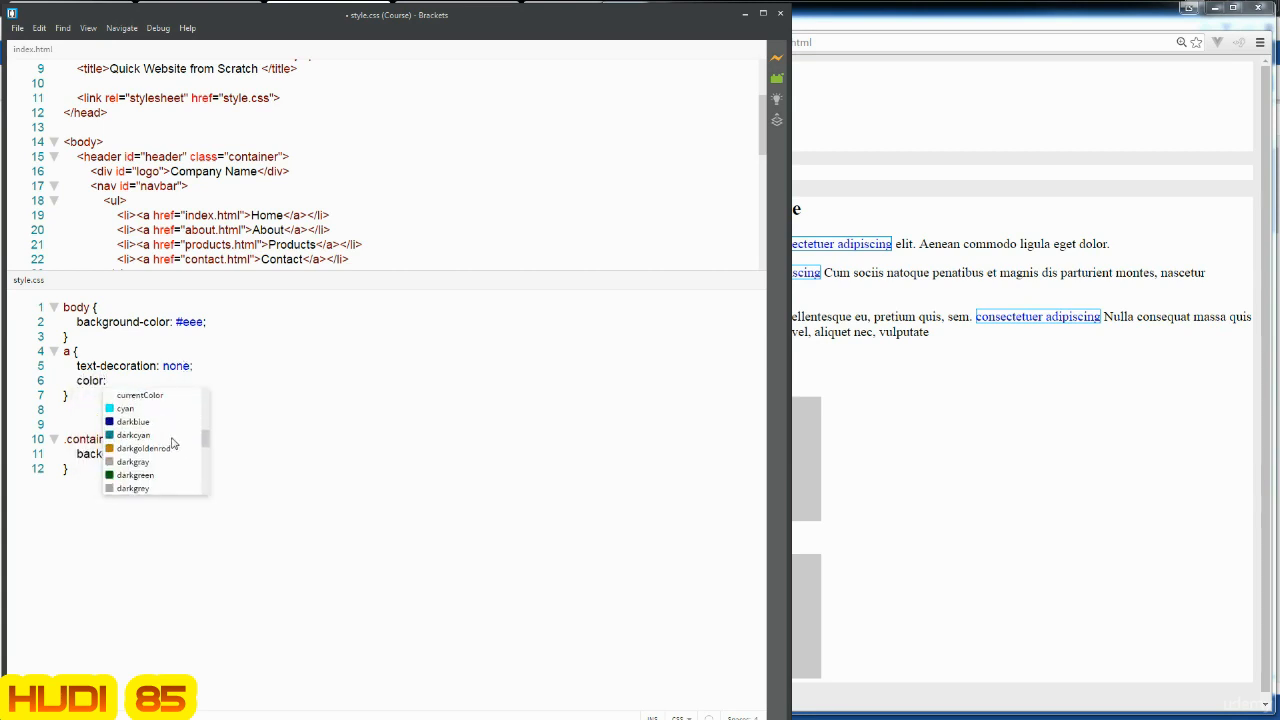
scroll("down", 3)
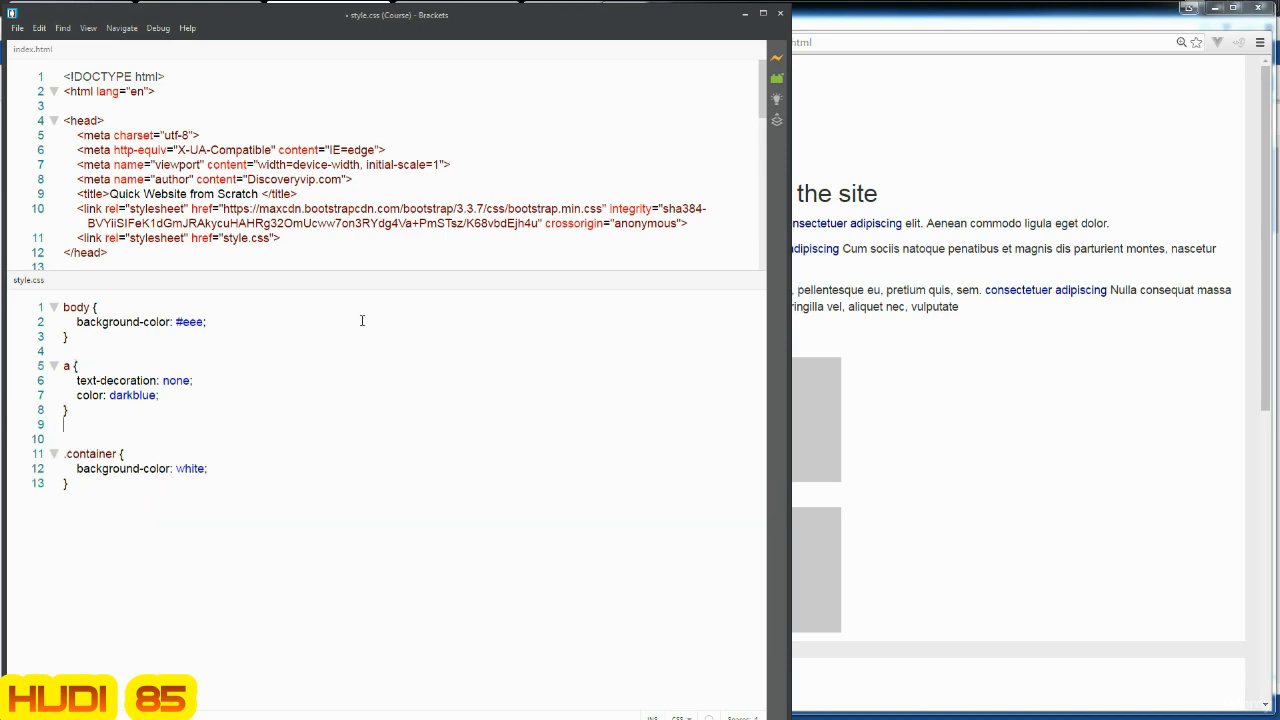
- Add an a:hover rule setting color to cornflowerblue
type("a")
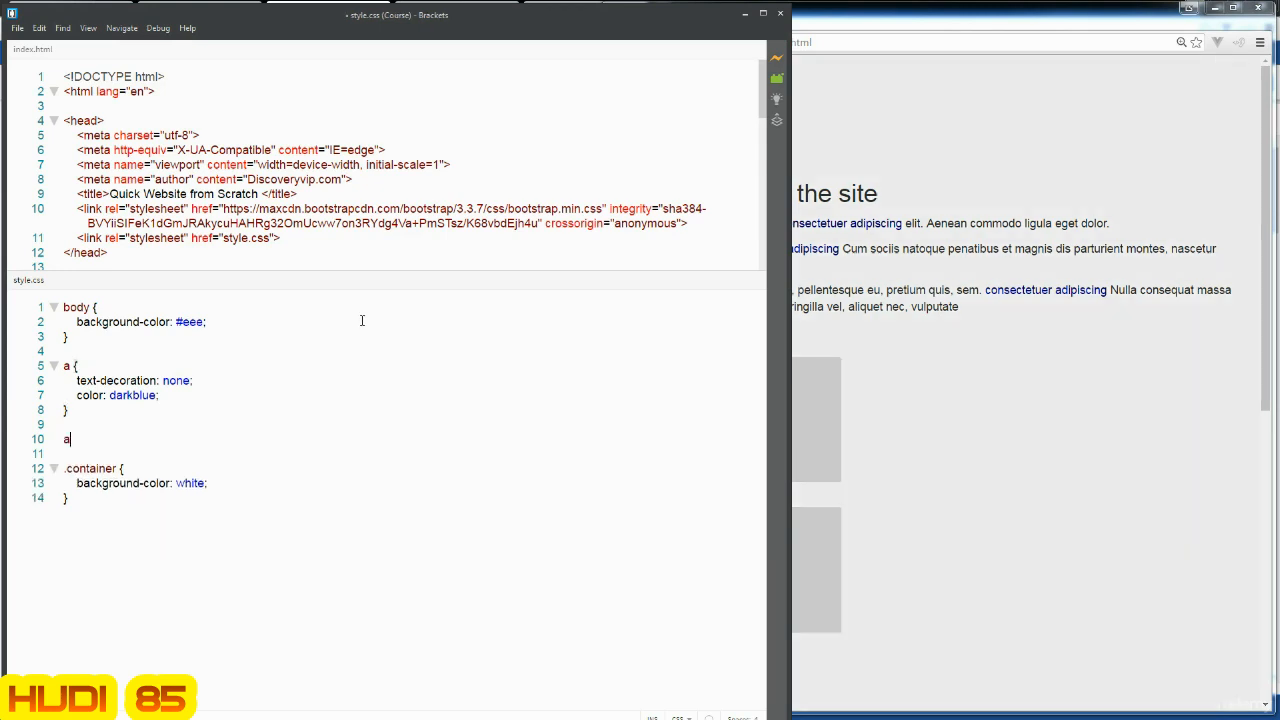
type(":hover {")
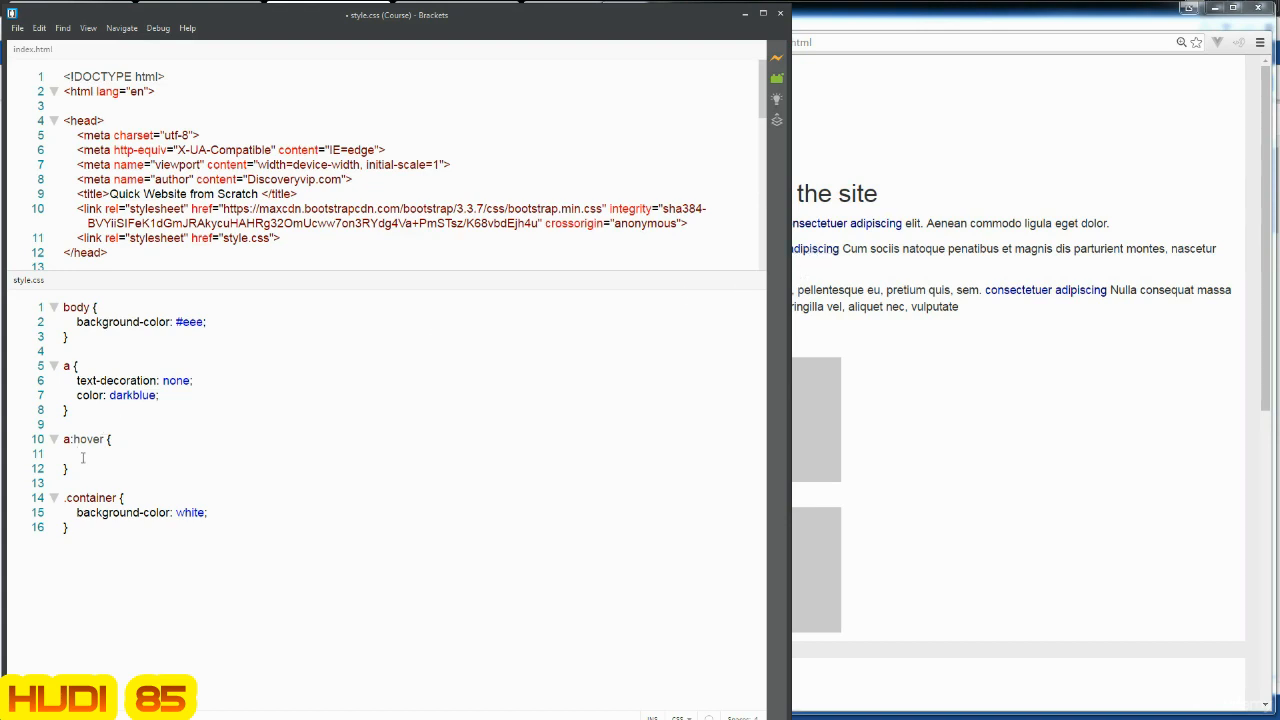
type("color:")
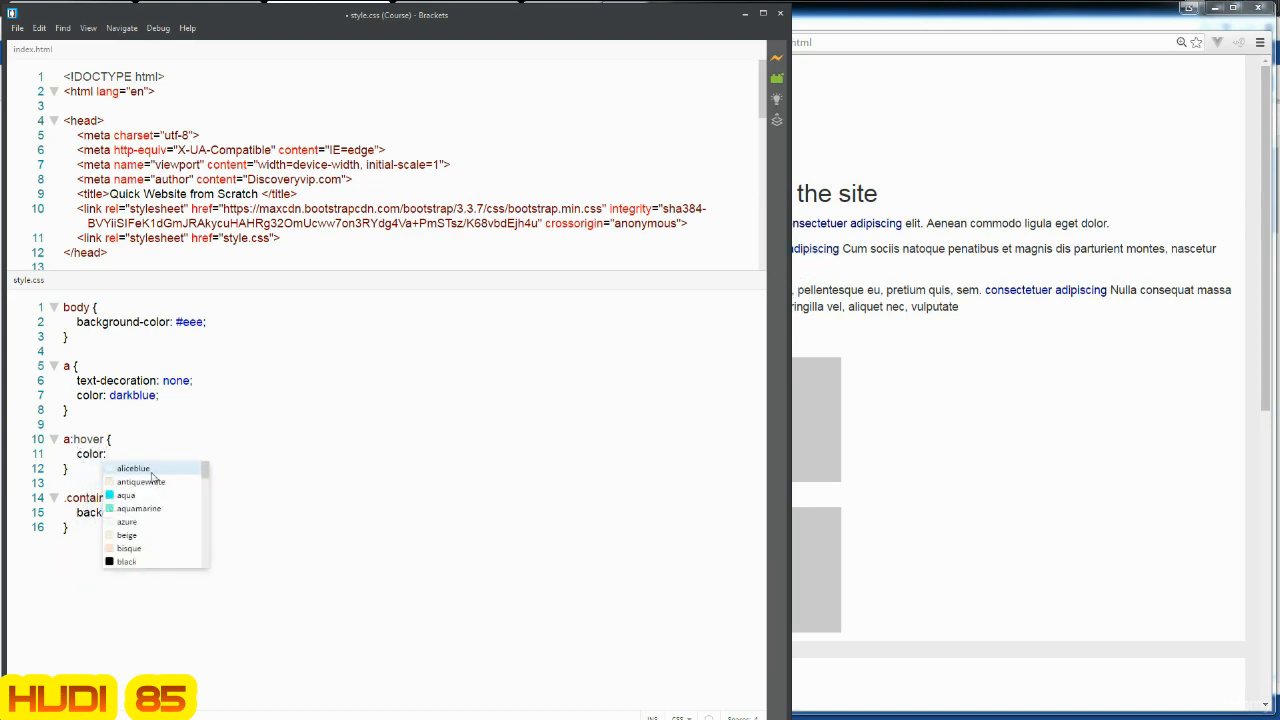
scroll("down", 3)
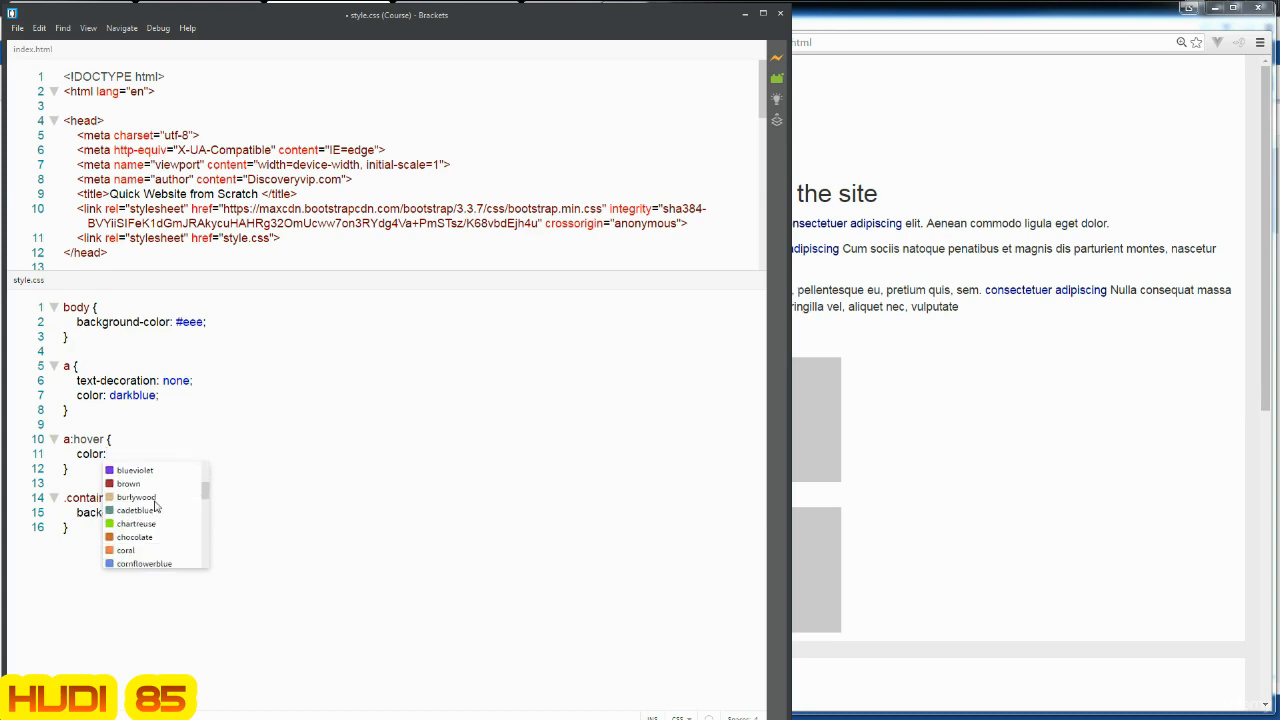
scroll("down", 3)
type("cornflowerblue;")
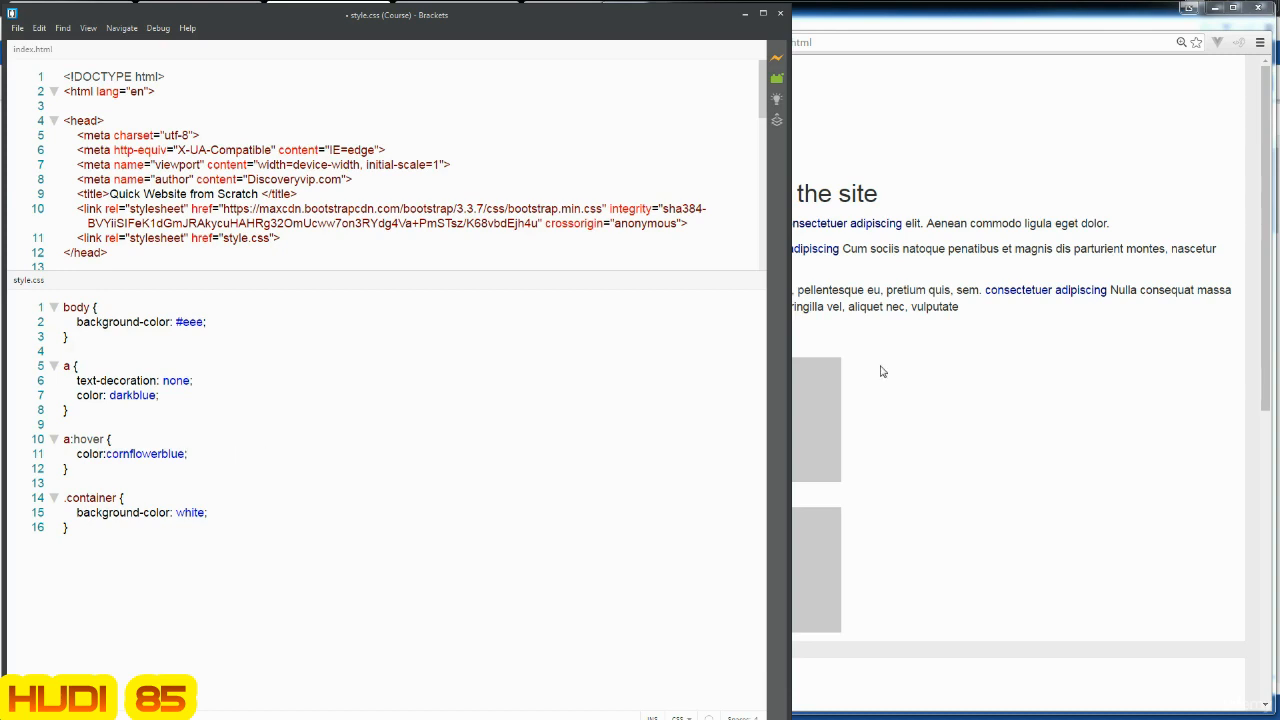
- Reload the browser preview to check that hovered links turn cornflowerblue
left_click(656, 42)
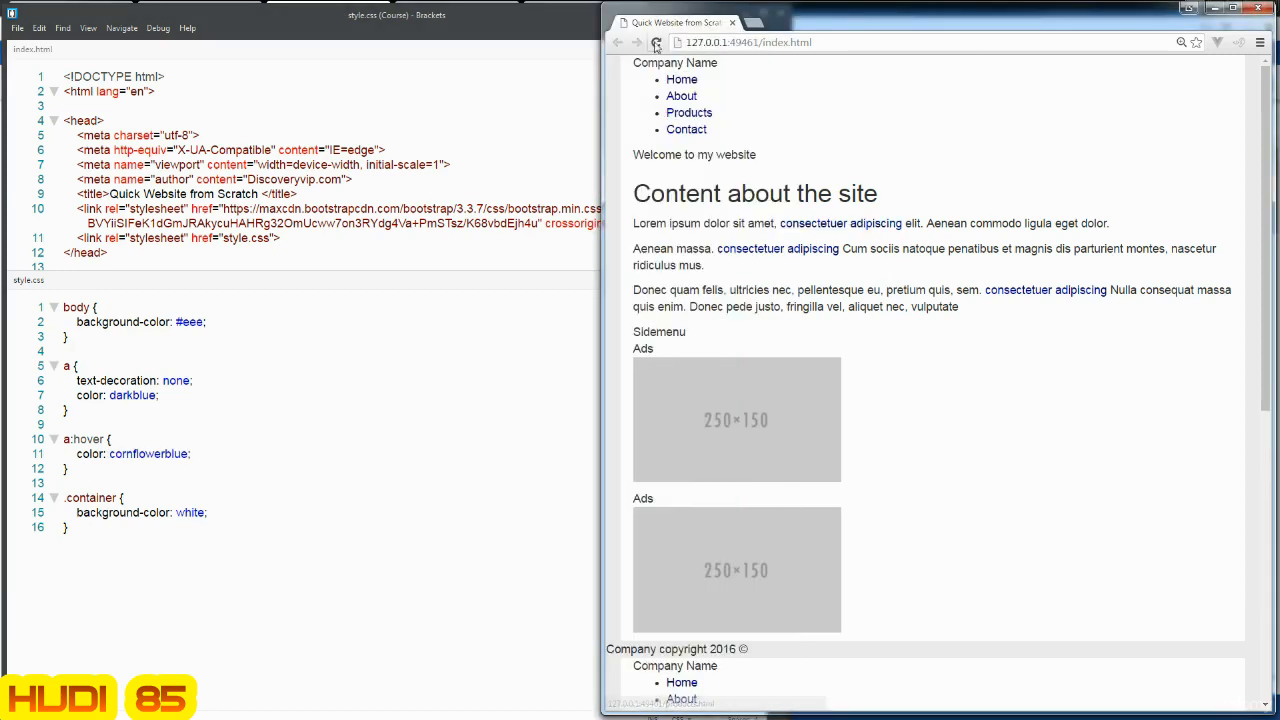
left_click(656, 42)
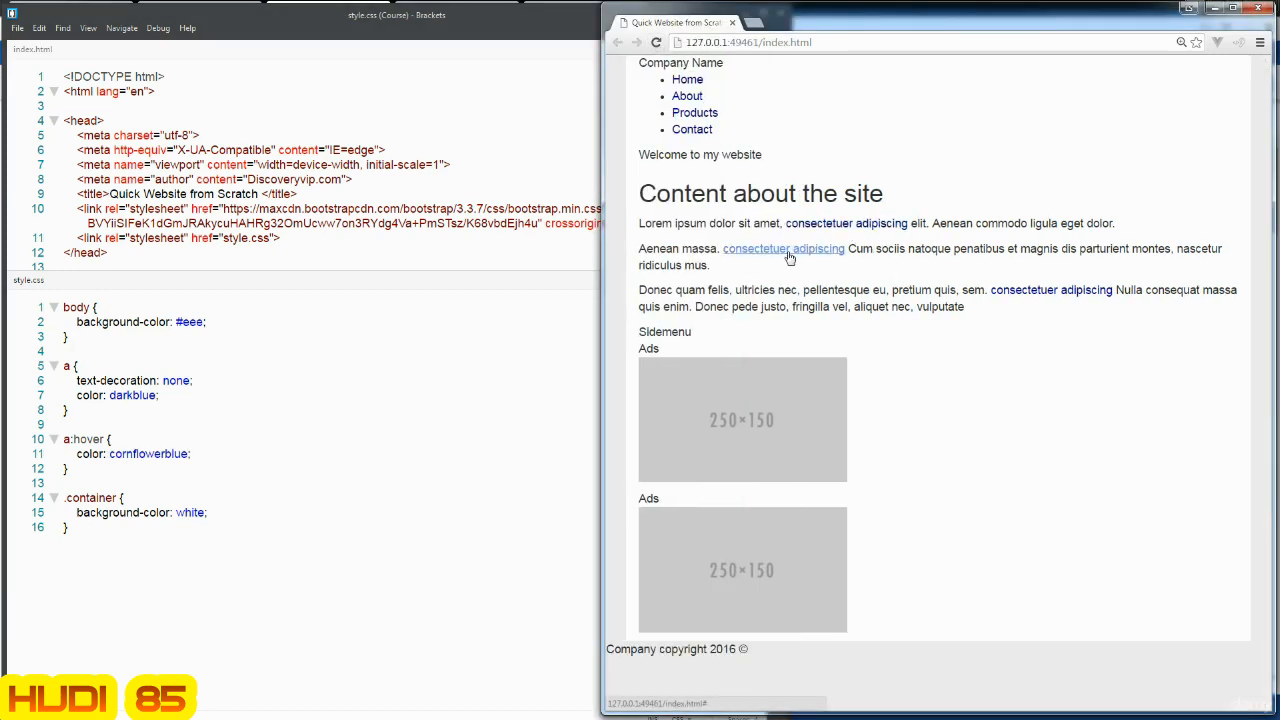